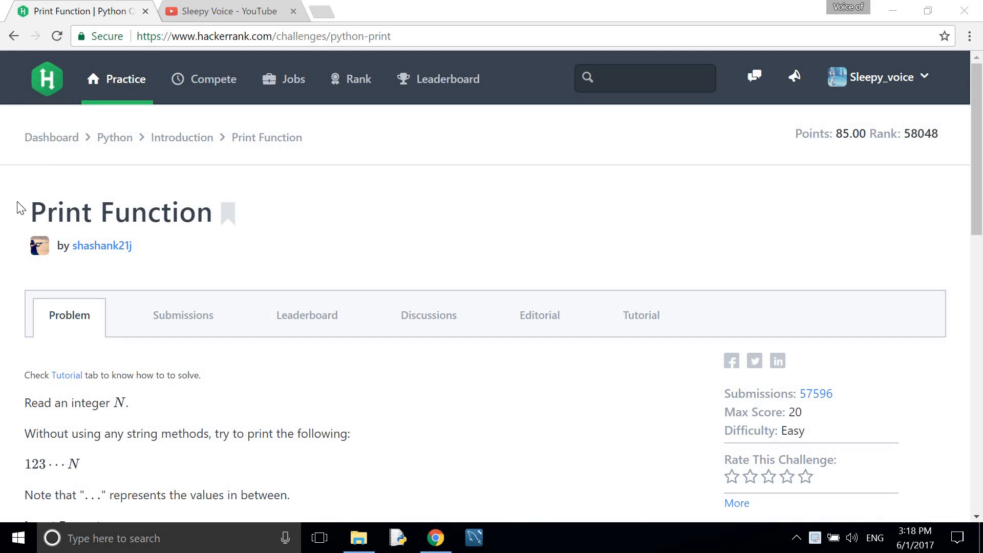
- Read the Print Function problem statement, highlighting the requirements and Sample Output heading
{"action": "double_click", "coordinate": [113, 212]}
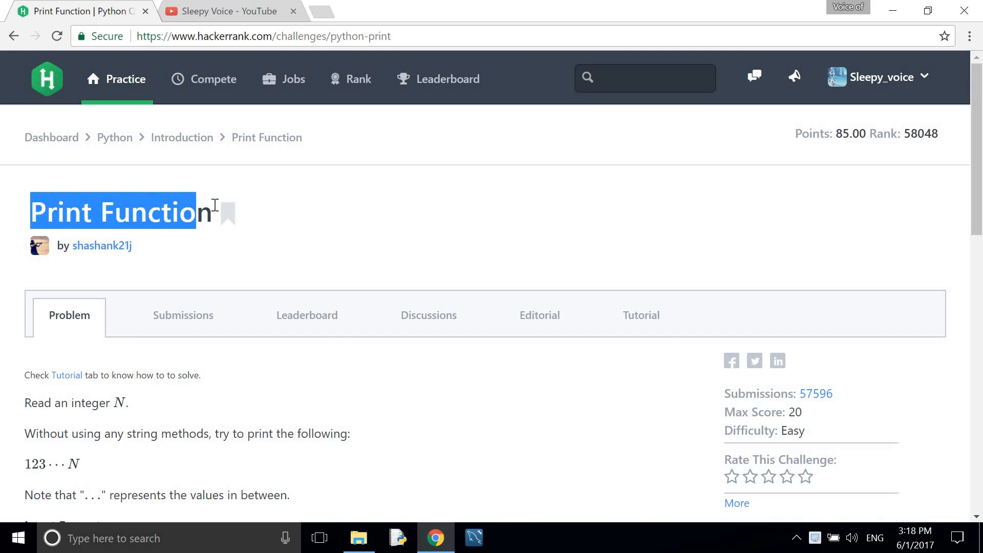
{"action": "scroll", "scroll_direction": "down", "scroll_amount": 3}
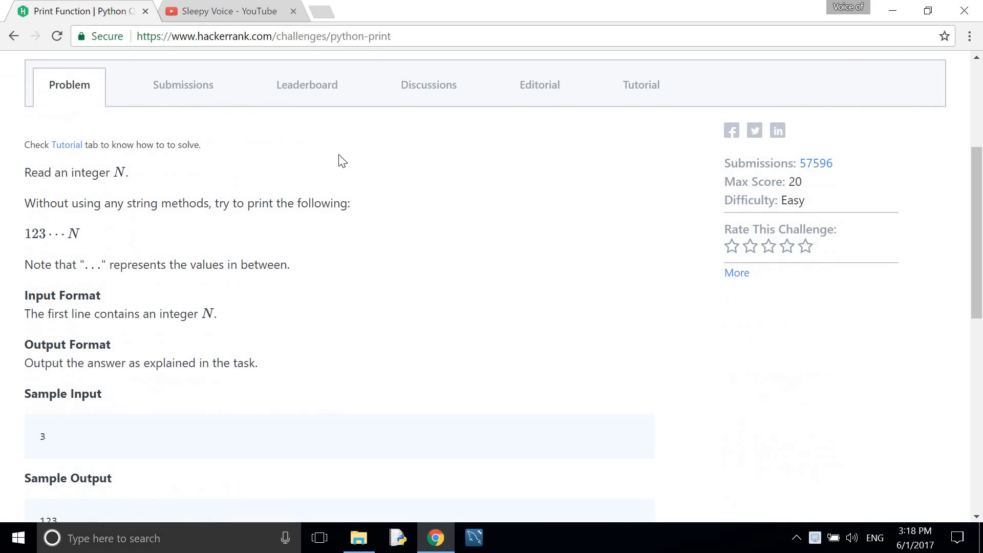
{"action": "mouse_move", "coordinate": [26, 181]}
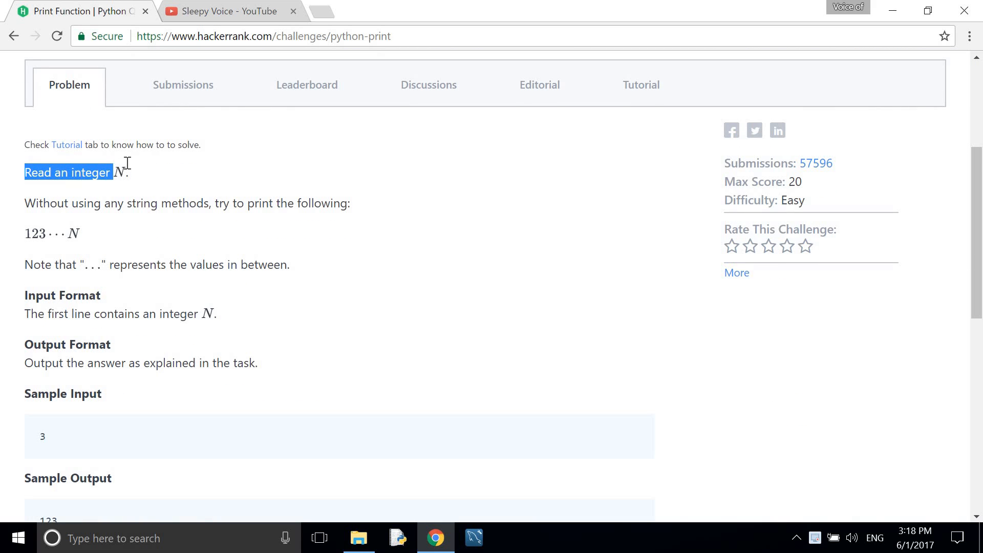
{"action": "left_click", "coordinate": [44, 205]}
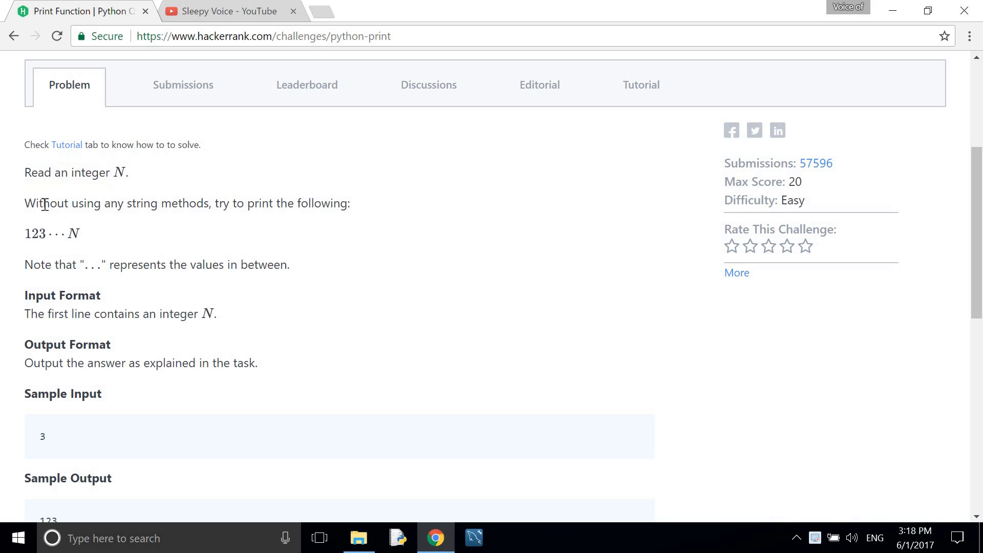
{"action": "left_click_drag", "start_coordinate": [24, 204], "coordinate": [198, 203]}
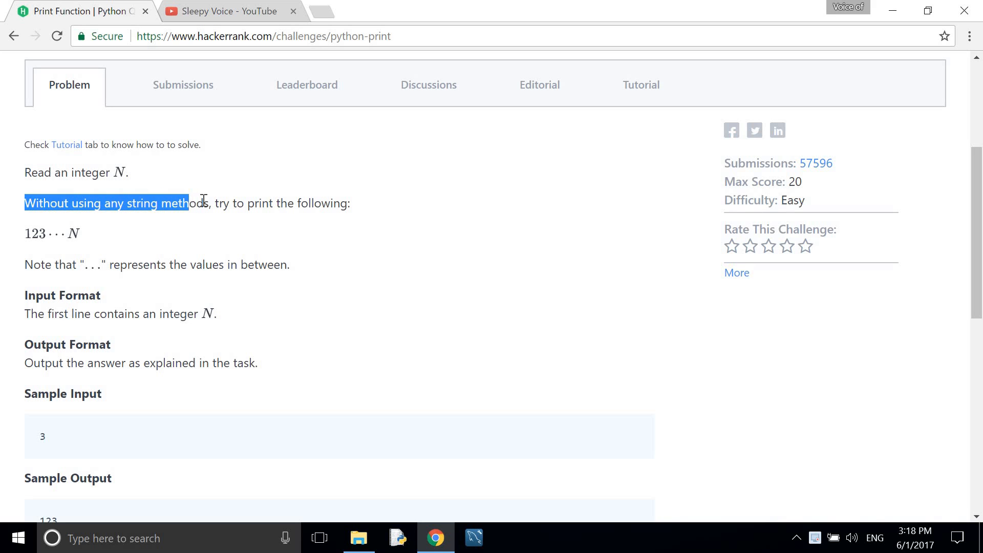
{"action": "left_click_drag", "start_coordinate": [188, 199], "coordinate": [348, 203]}
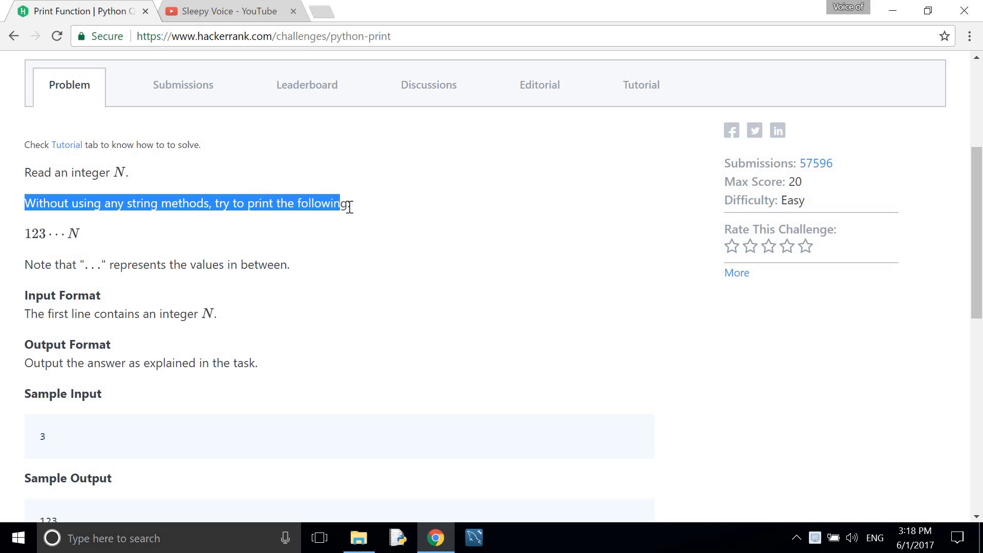
{"action": "left_click", "coordinate": [43, 236]}
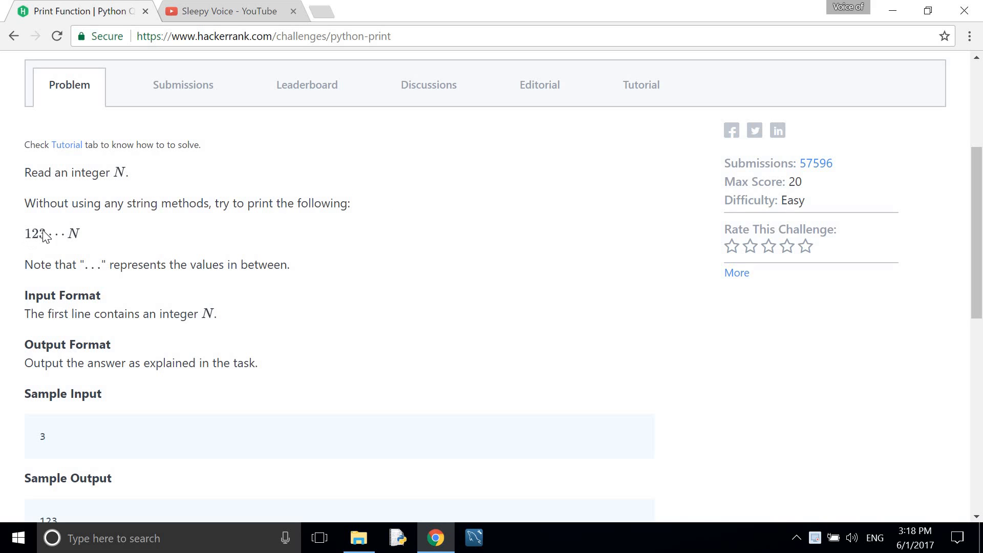
{"action": "scroll", "scroll_direction": "down", "scroll_amount": 3}
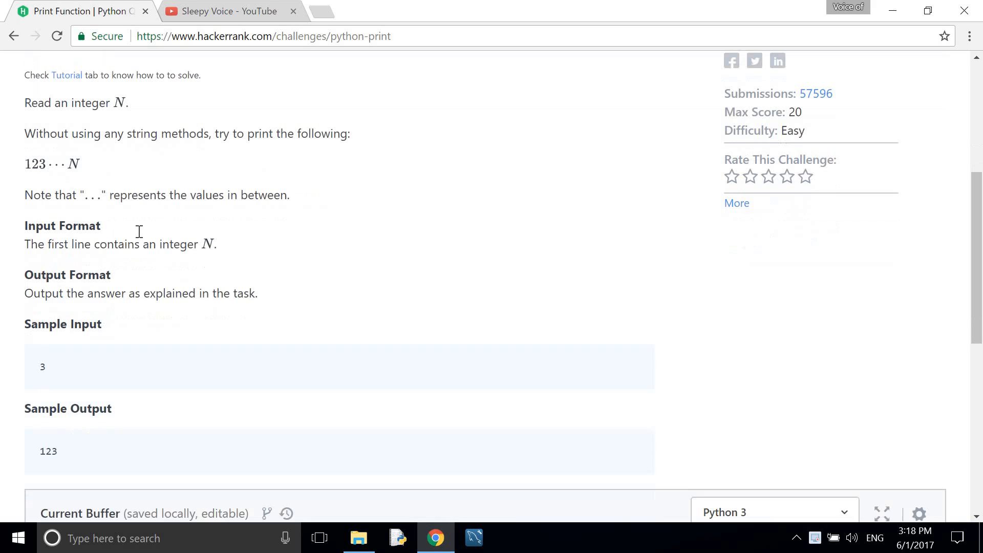
{"action": "scroll", "scroll_direction": "down", "scroll_amount": 3}
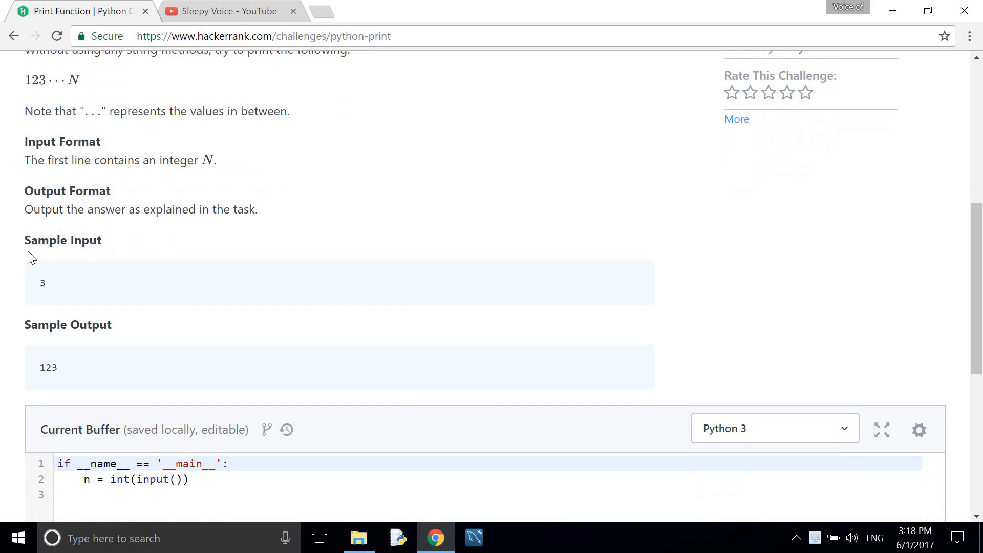
{"action": "mouse_move", "coordinate": [39, 291]}
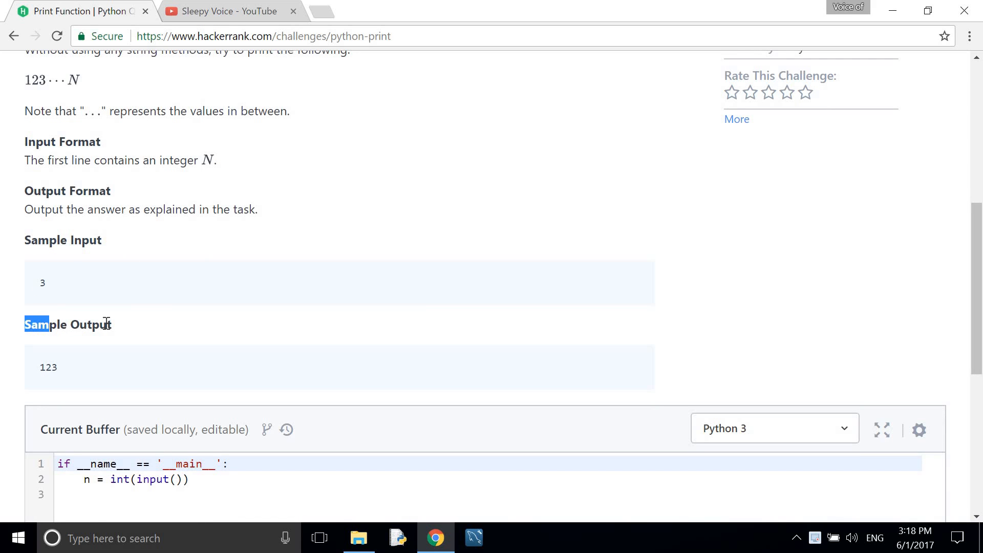
{"action": "double_click", "coordinate": [68, 324]}
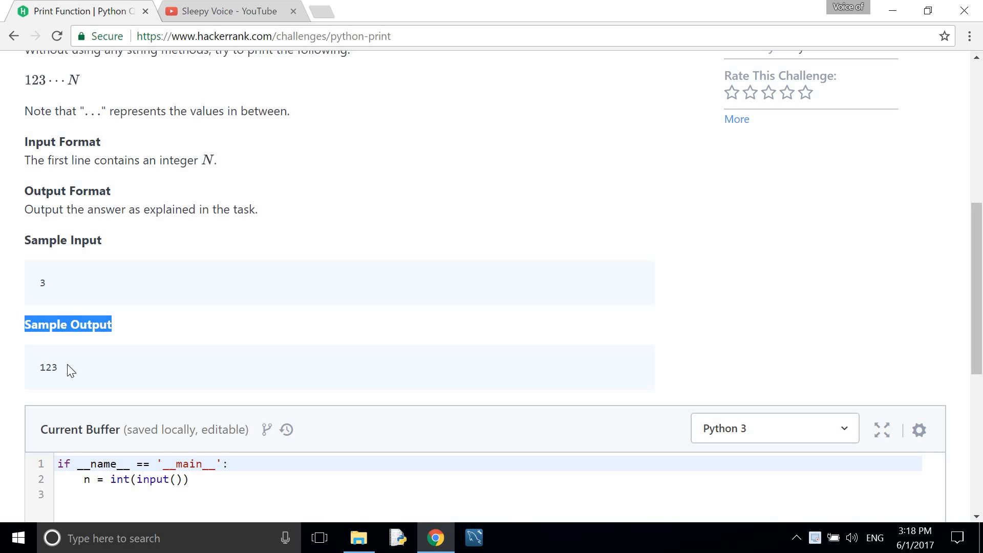
{"action": "left_click", "coordinate": [267, 209]}
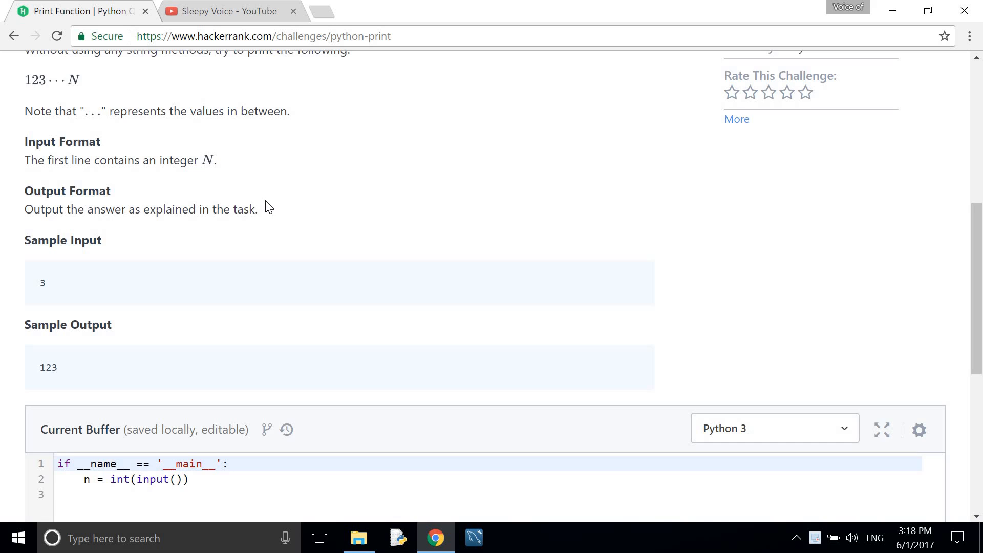
{"action": "scroll", "scroll_direction": "down", "scroll_amount": 3}
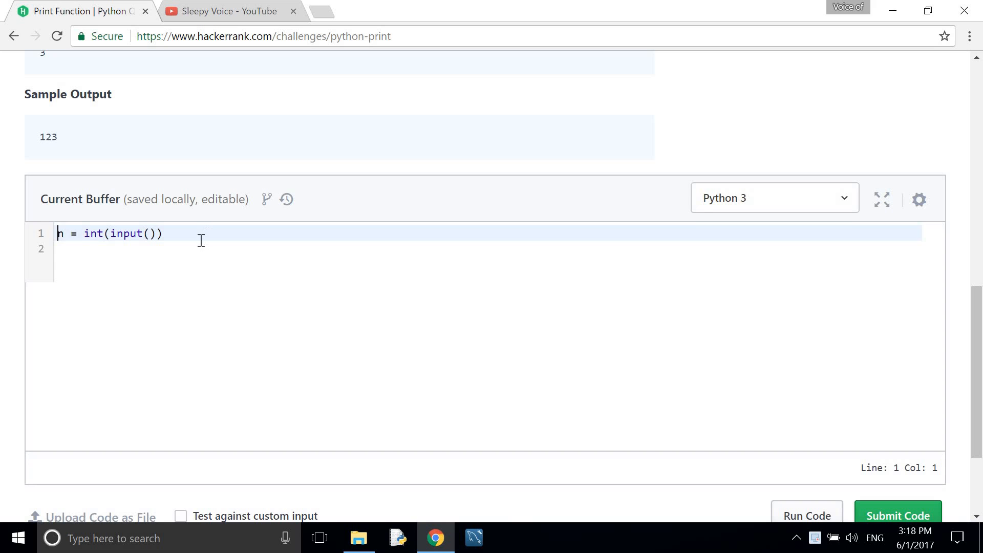
- Add a line below n = int(input()) holding the header def name(a):
{"action": "key", "text": "Return"}
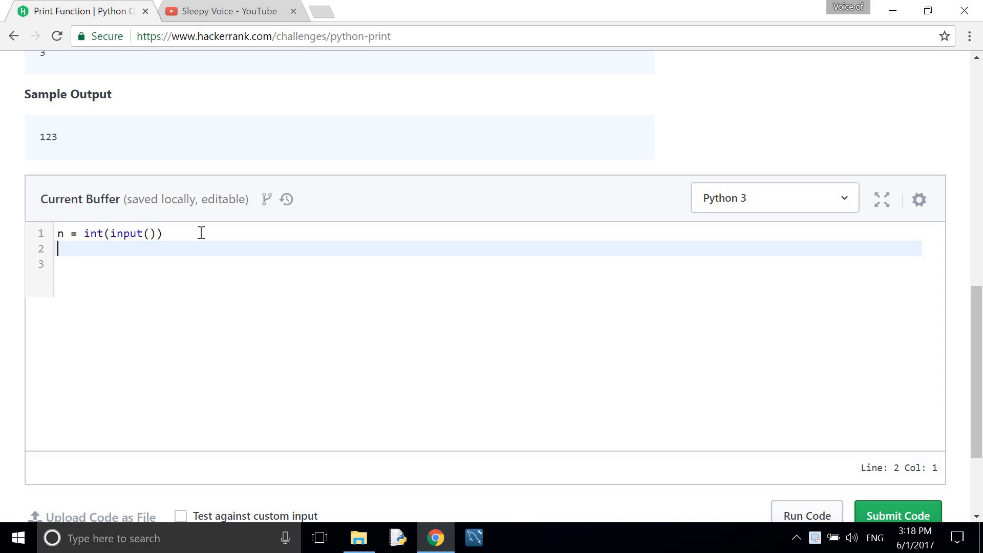
{"action": "type", "text": "d"}
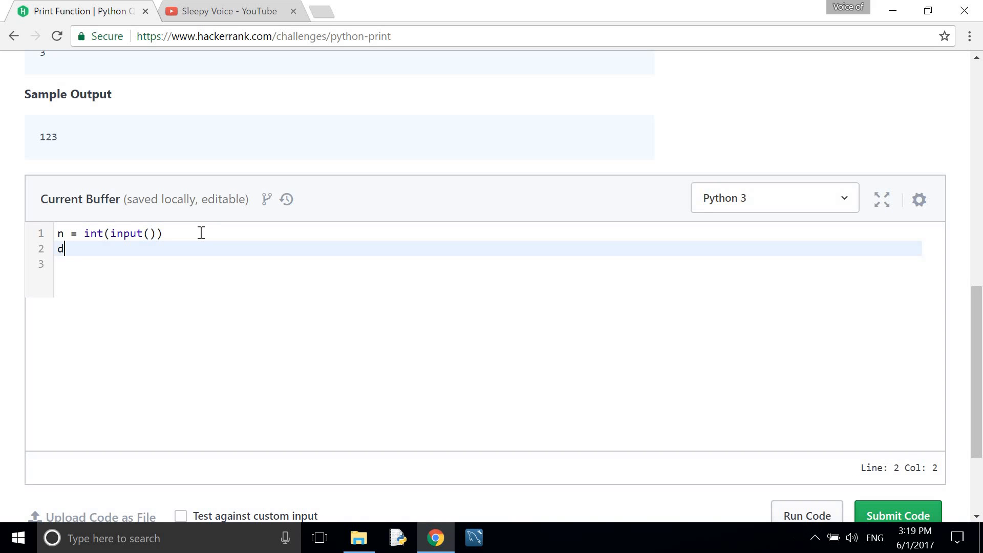
{"action": "type", "text": "ef"}
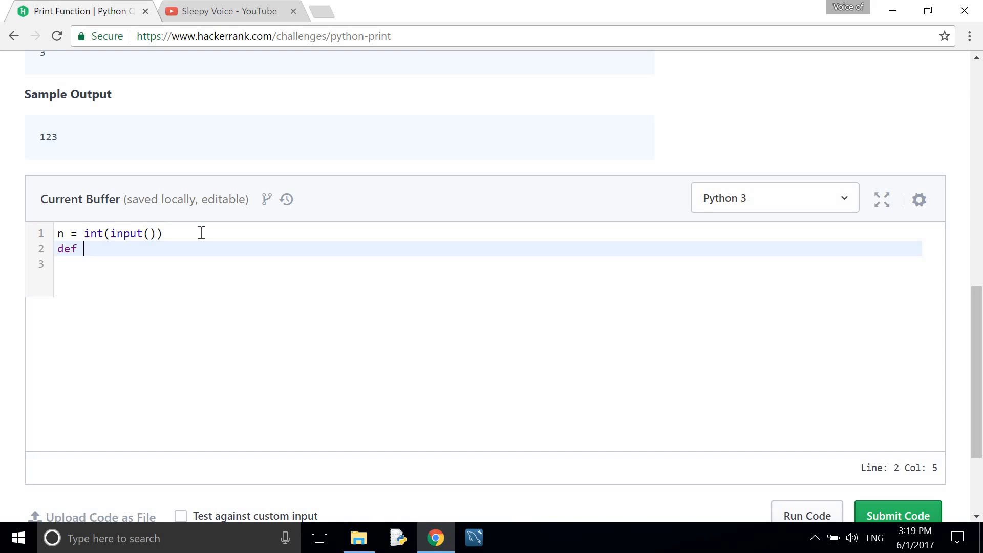
{"action": "type", "text": "name"}
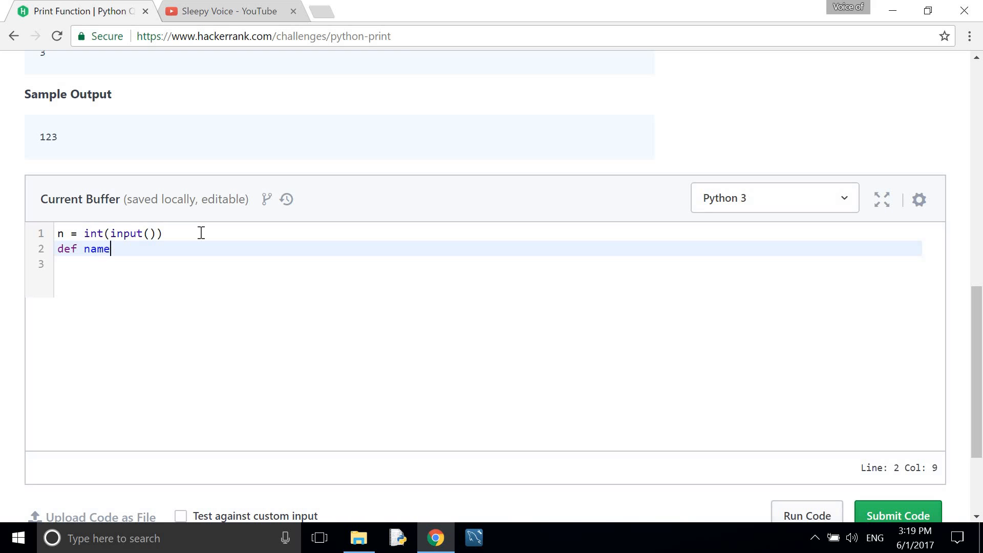
{"action": "type", "text": "()"}
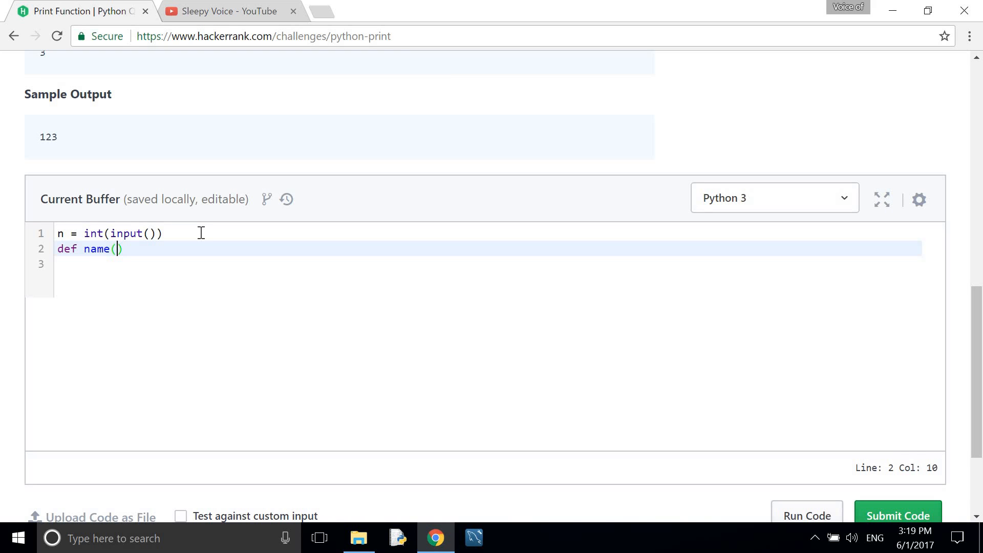
{"action": "type", "text": "a"}
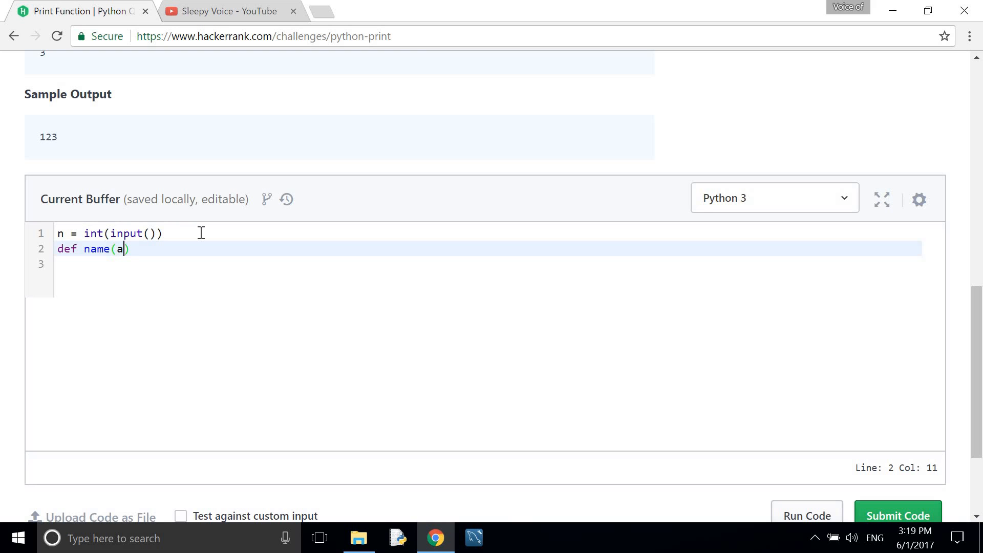
{"action": "type", "text": ":"}
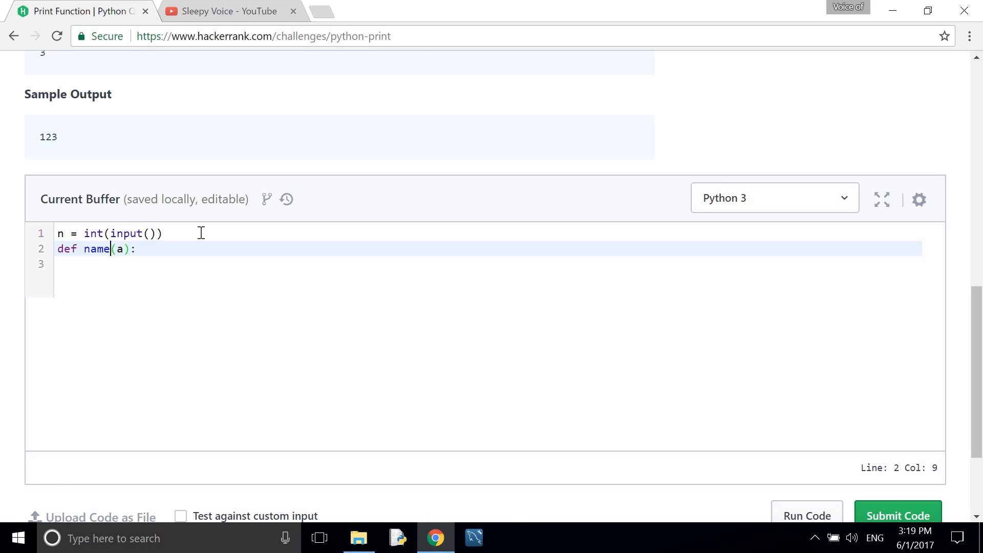
- Write the function body's loop header: for i in range(1,a+1):
{"action": "key", "text": "Backspace"}
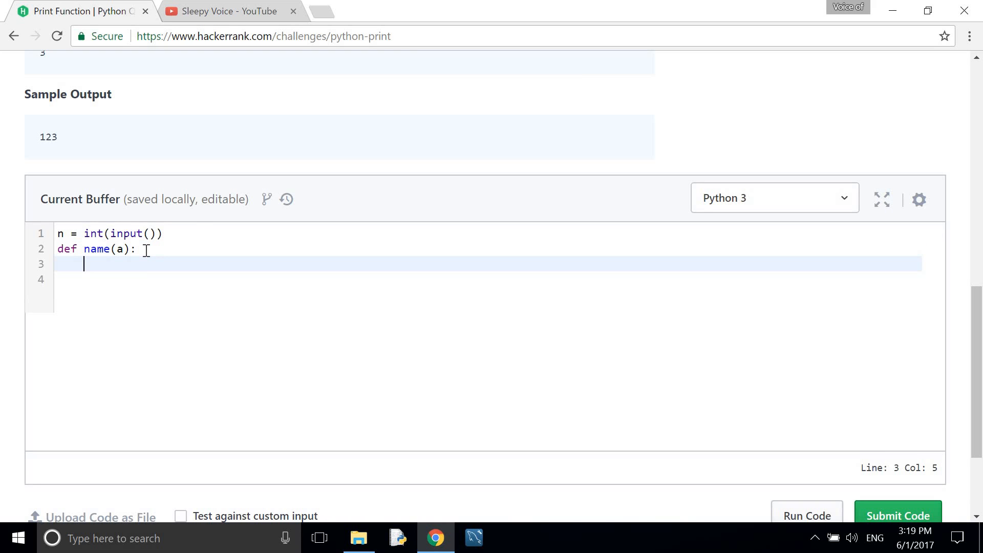
{"action": "type", "text": "for"}
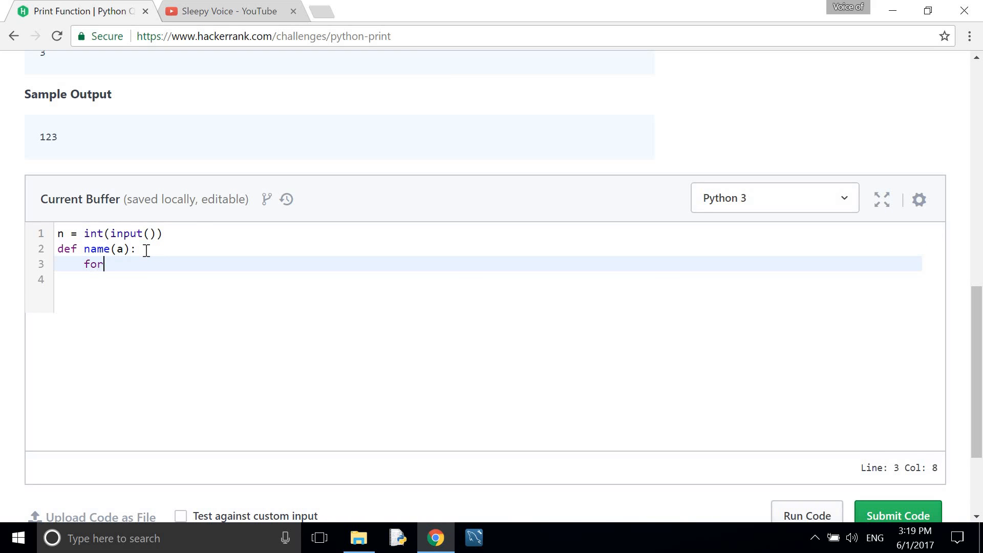
{"action": "type", "text": "ii"}
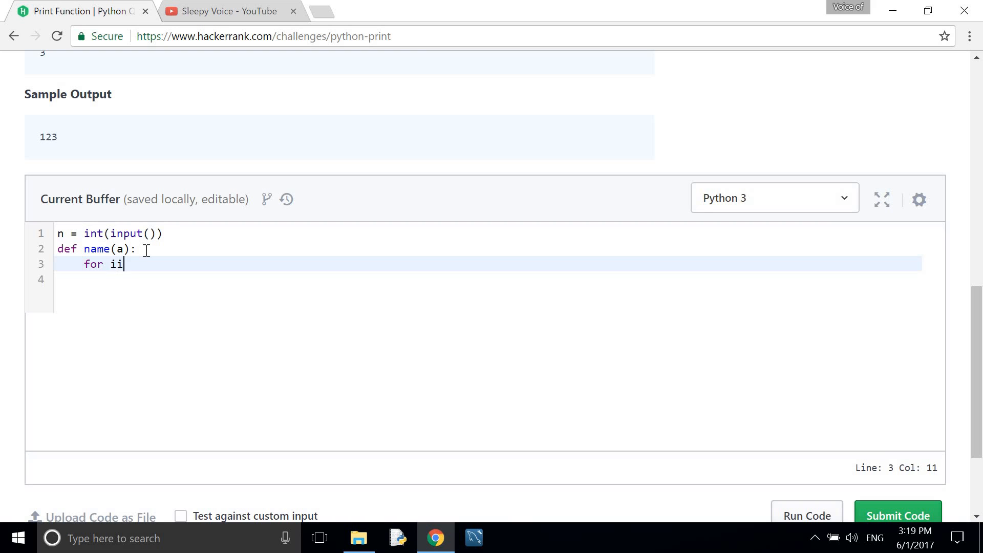
{"action": "type", "text": "nr"}
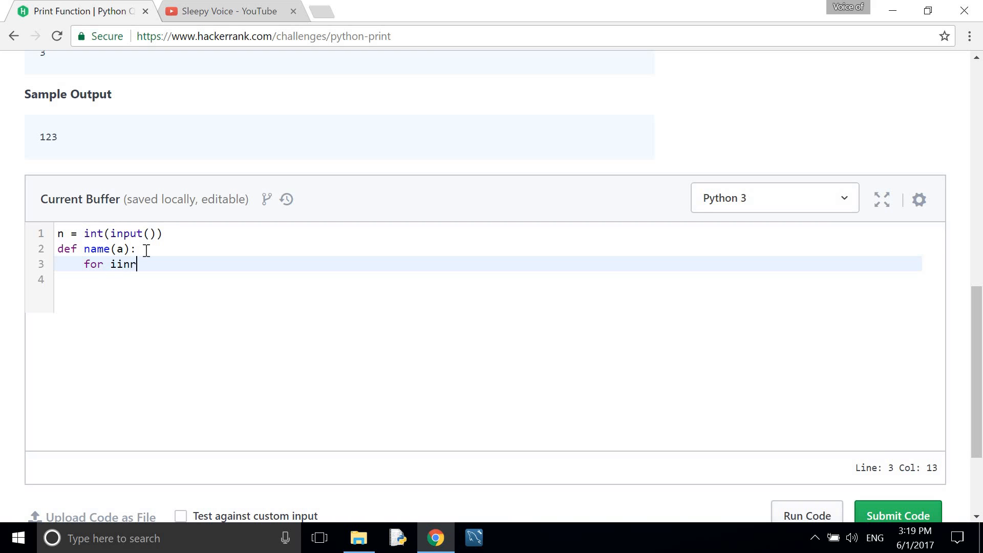
{"action": "type", "text": "ange"}
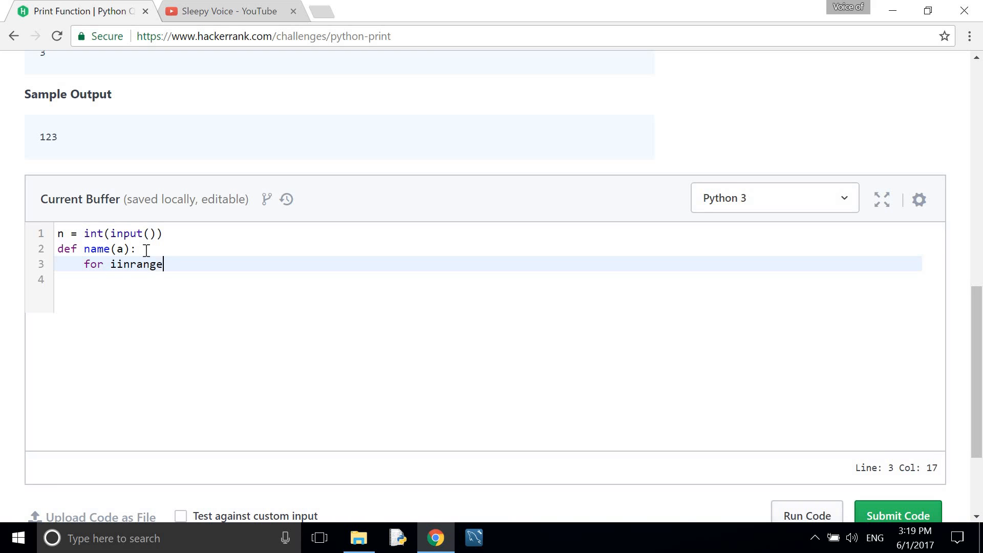
{"action": "left_click", "coordinate": [115, 263]}
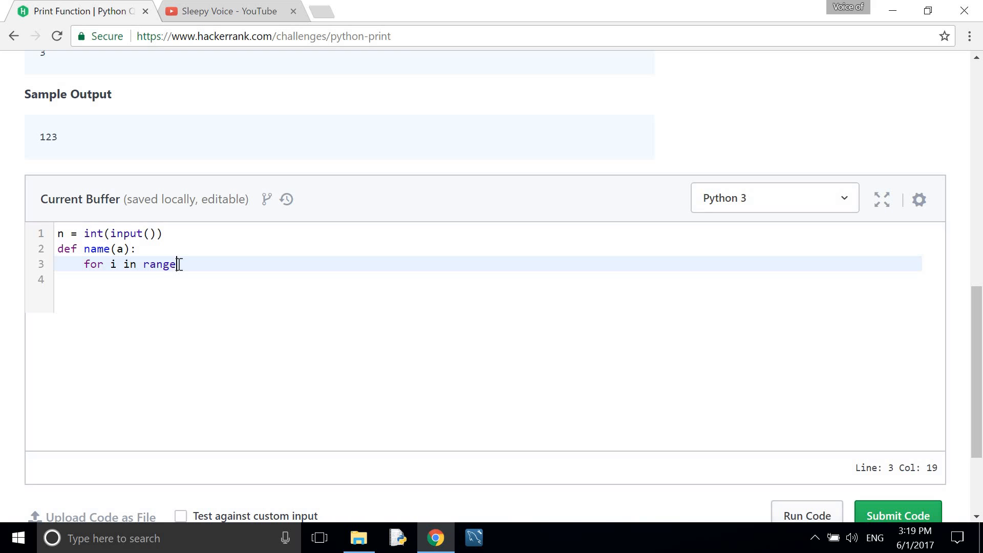
{"action": "type", "text": "("}
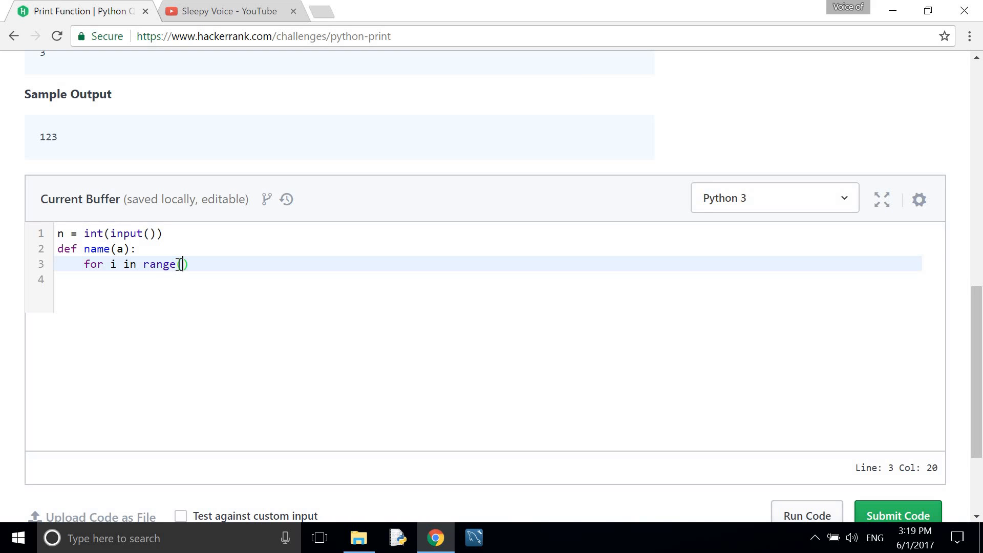
{"action": "type", "text": "1,"}
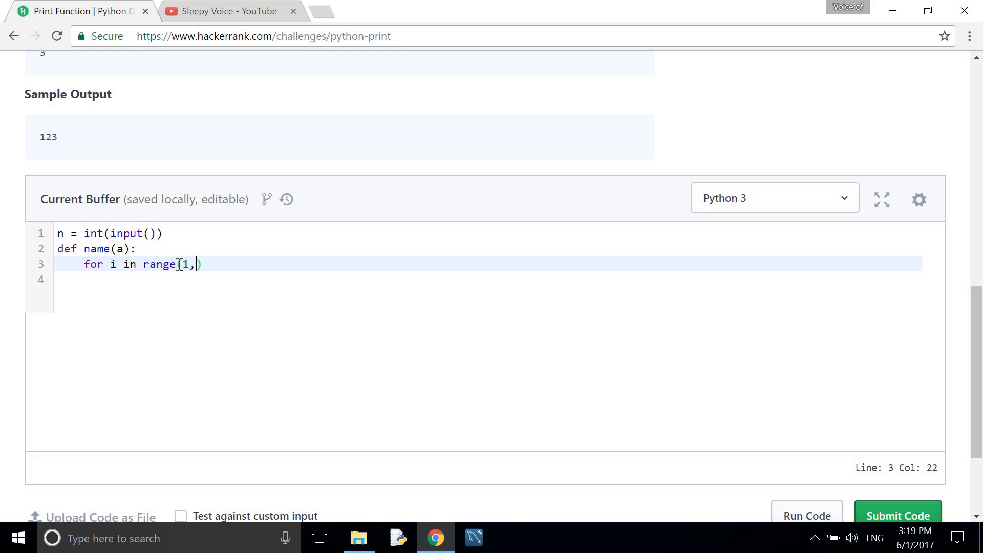
{"action": "type", "text": "a"}
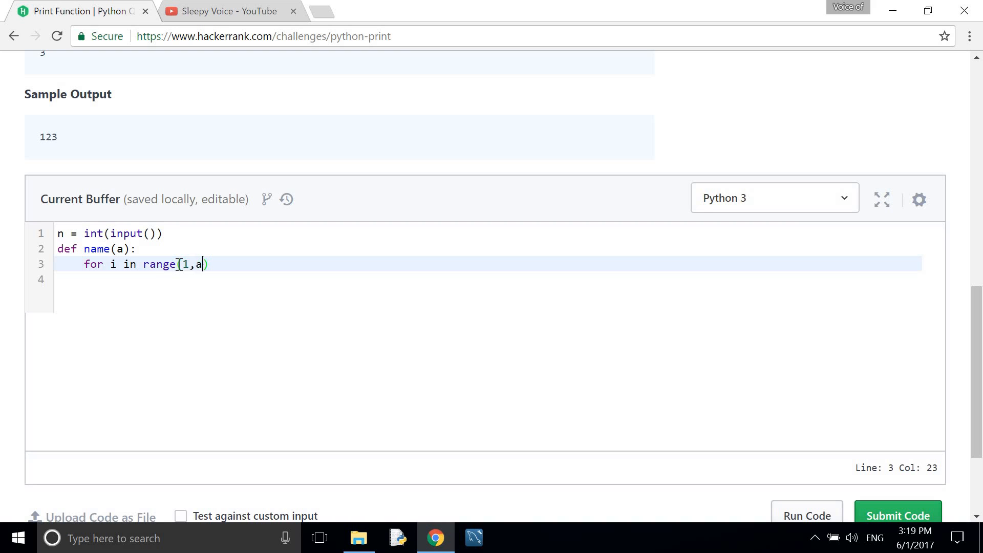
{"action": "type", "text": "("}
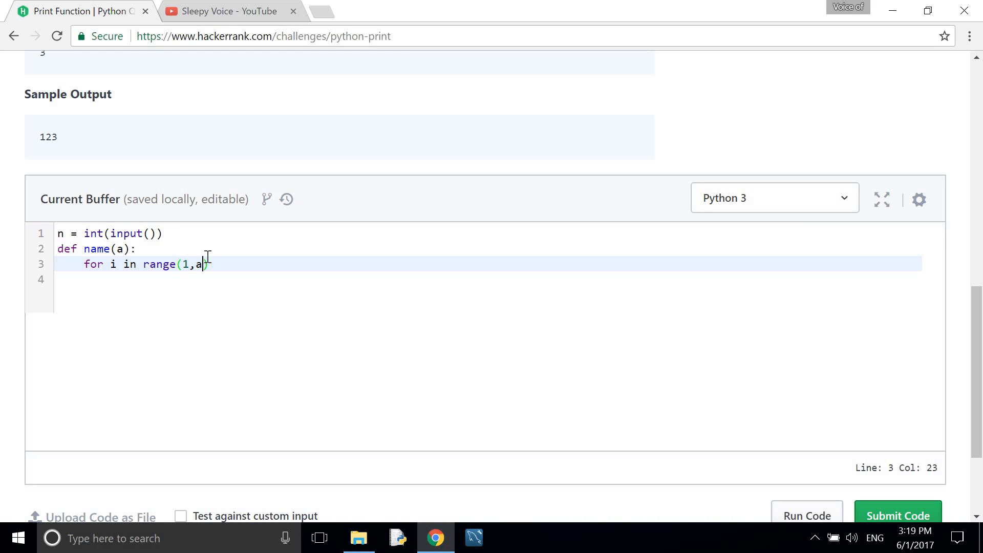
{"action": "type", "text": "+1"}
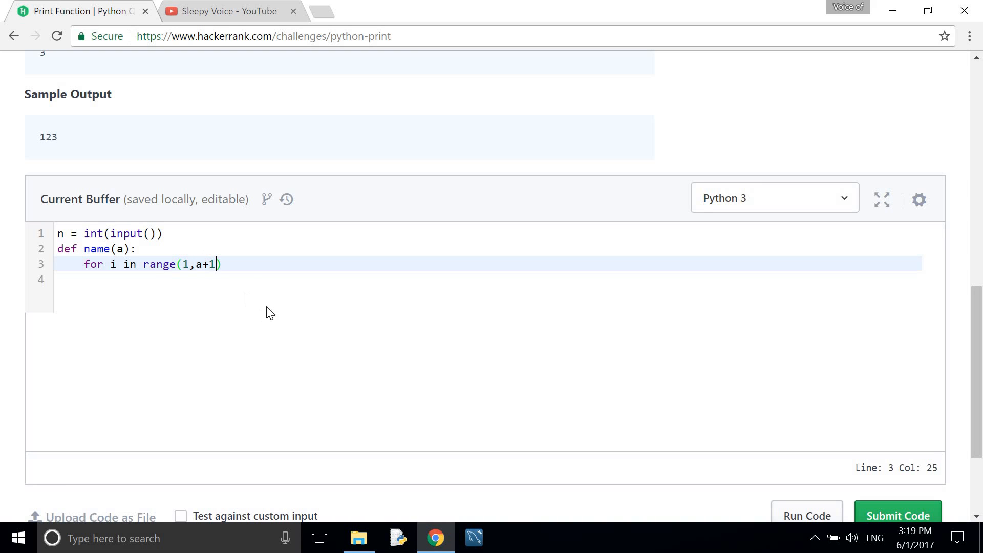
{"action": "type", "text": ")"}
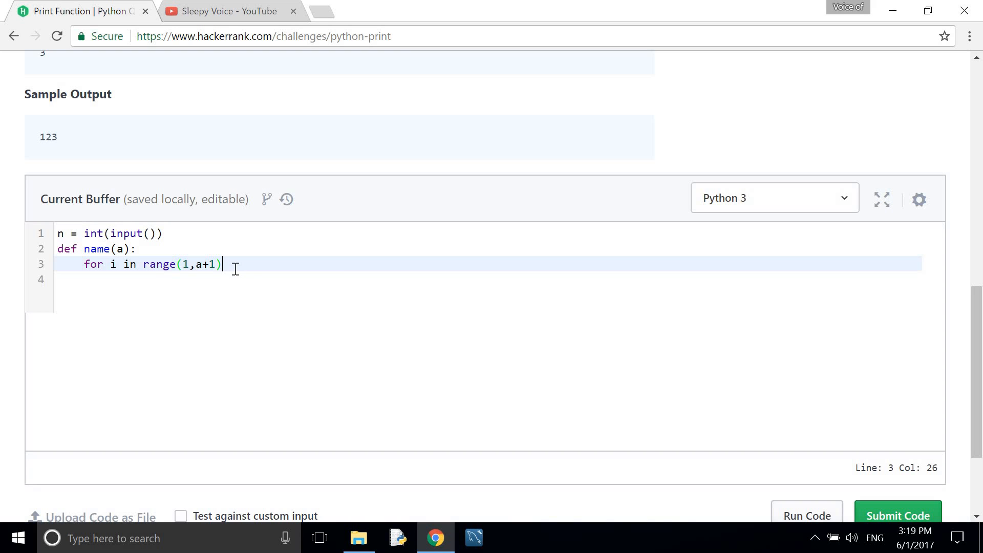
{"action": "type", "text": ":"}
{"action": "left_click", "coordinate": [488, 279]}
{"action": "type", "text": "pr"}
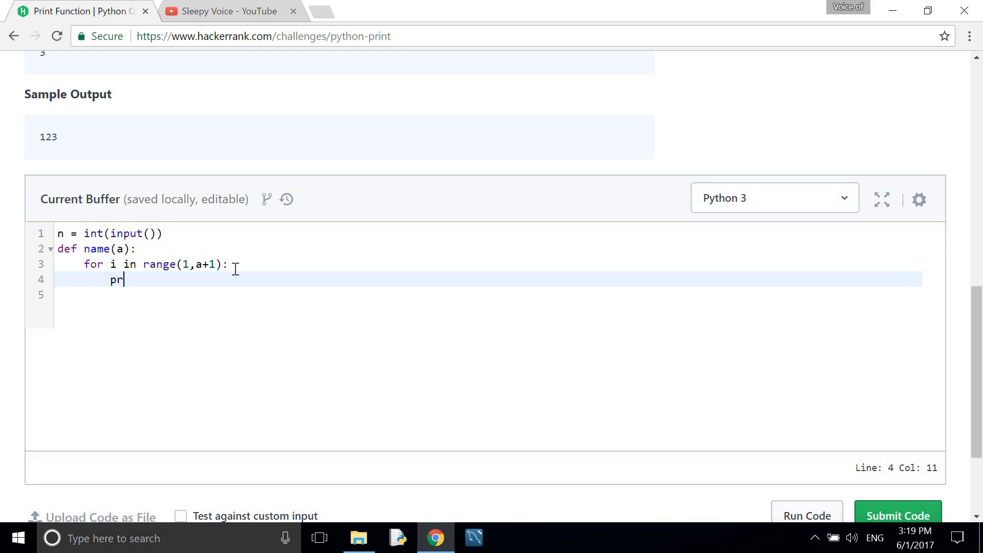
- Write print(i) as the loop body and move to the empty line below
{"action": "type", "text": "int("}
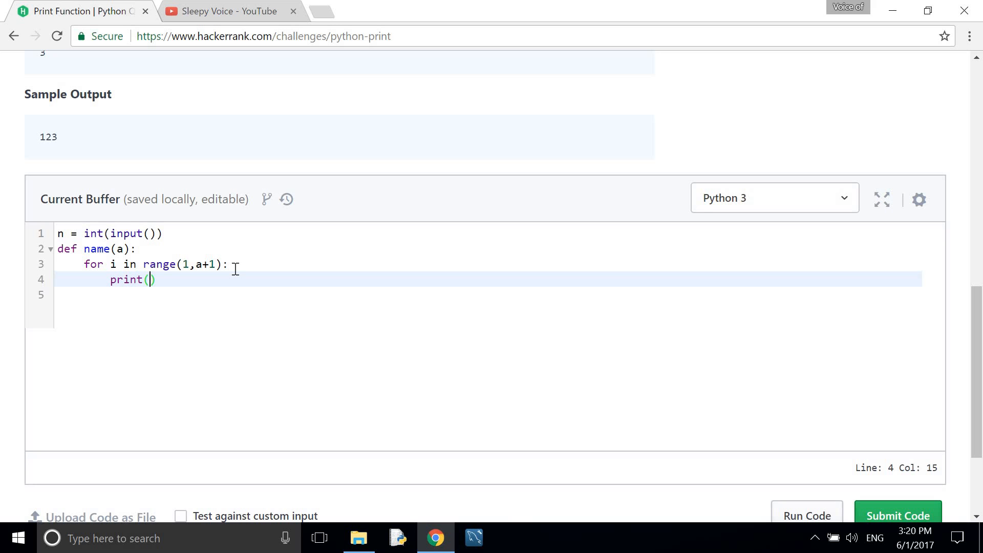
{"action": "type", "text": "i"}
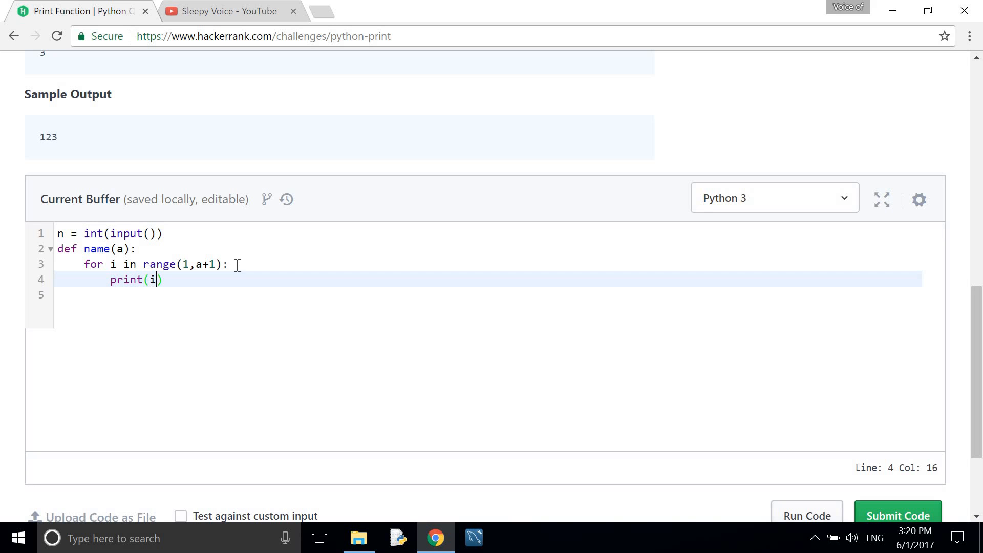
{"action": "scroll", "scroll_direction": "up", "scroll_amount": 3}
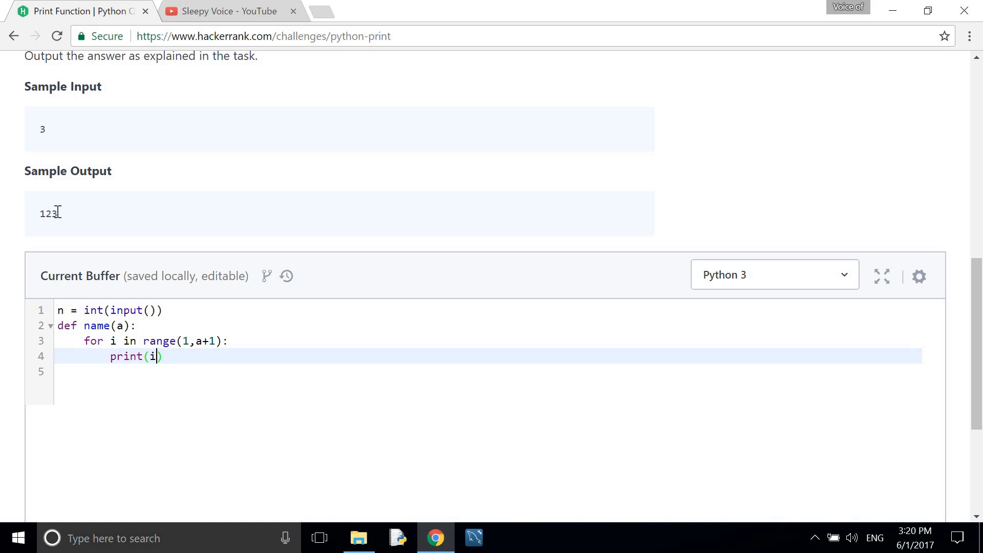
{"action": "mouse_move", "coordinate": [131, 210]}
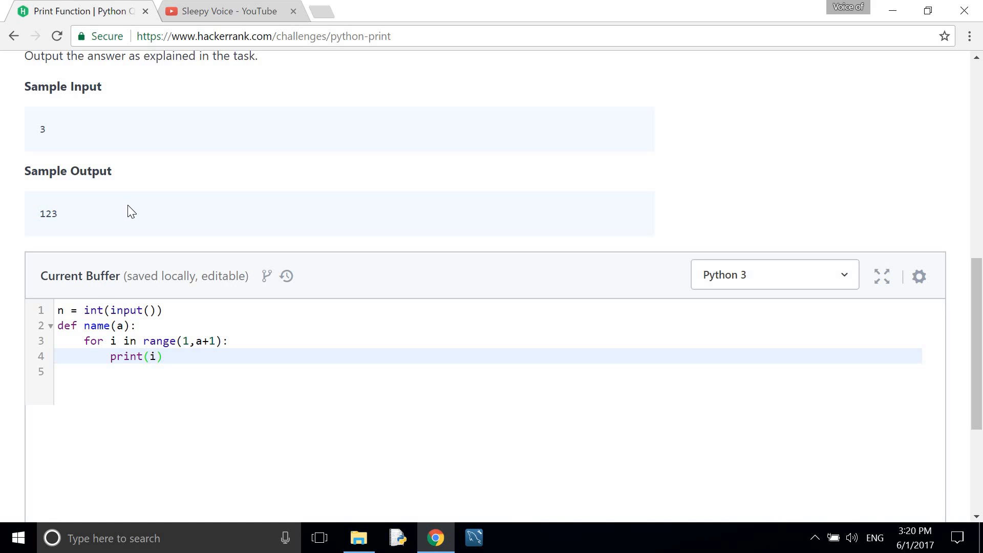
{"action": "scroll", "scroll_direction": "down", "scroll_amount": 3}
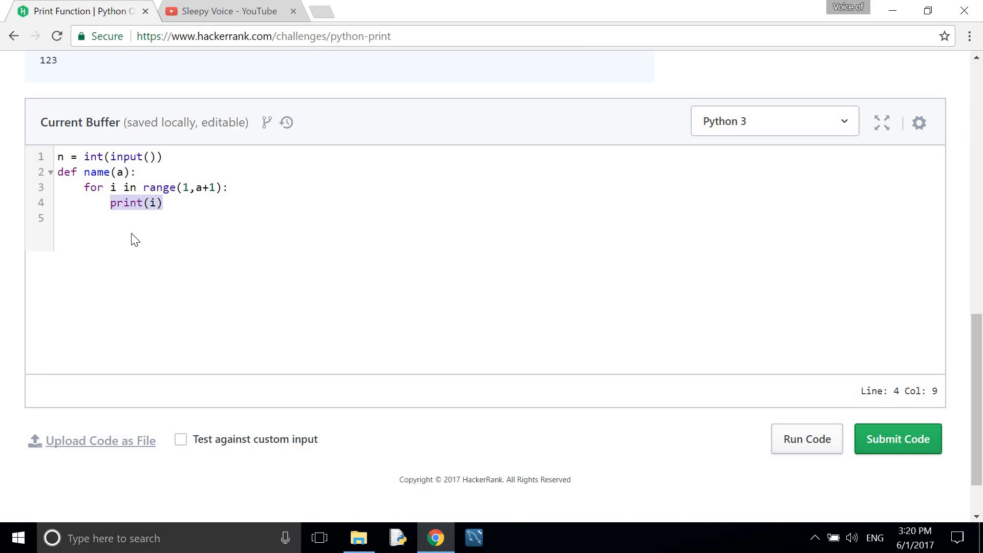
{"action": "left_click", "coordinate": [156, 218]}
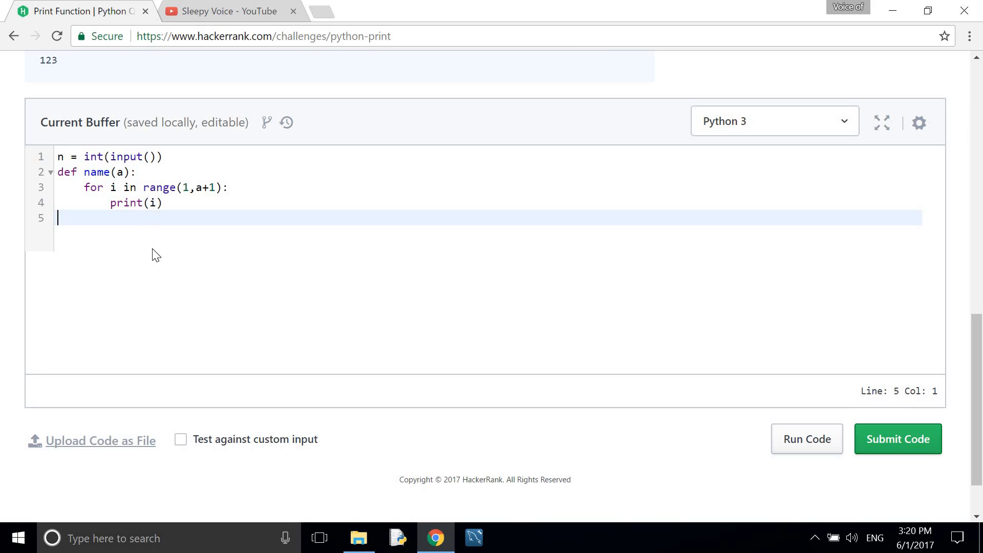
{"action": "mouse_move", "coordinate": [155, 205]}
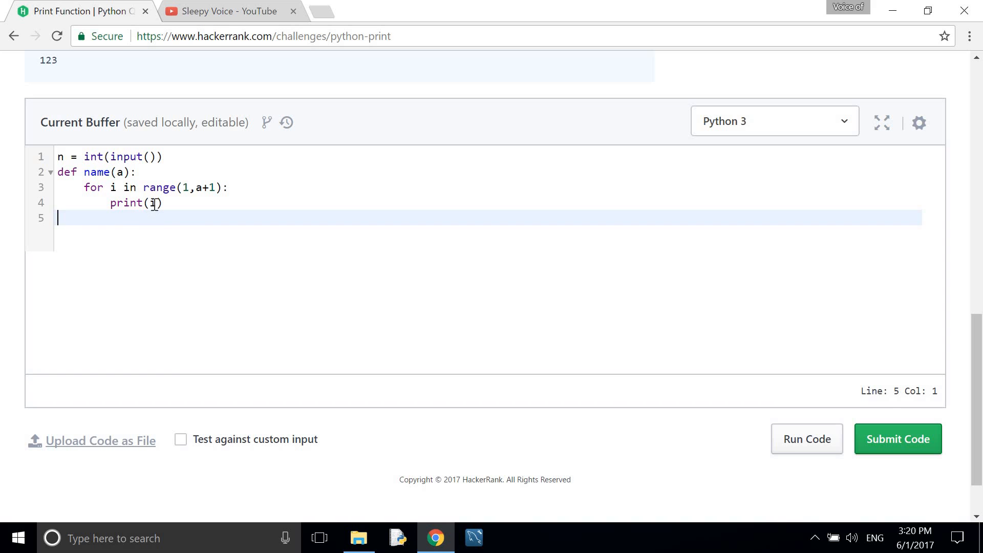
- Change the loop body to print(i,end='') and adjust the new line's indentation
{"action": "left_click", "coordinate": [152, 203]}
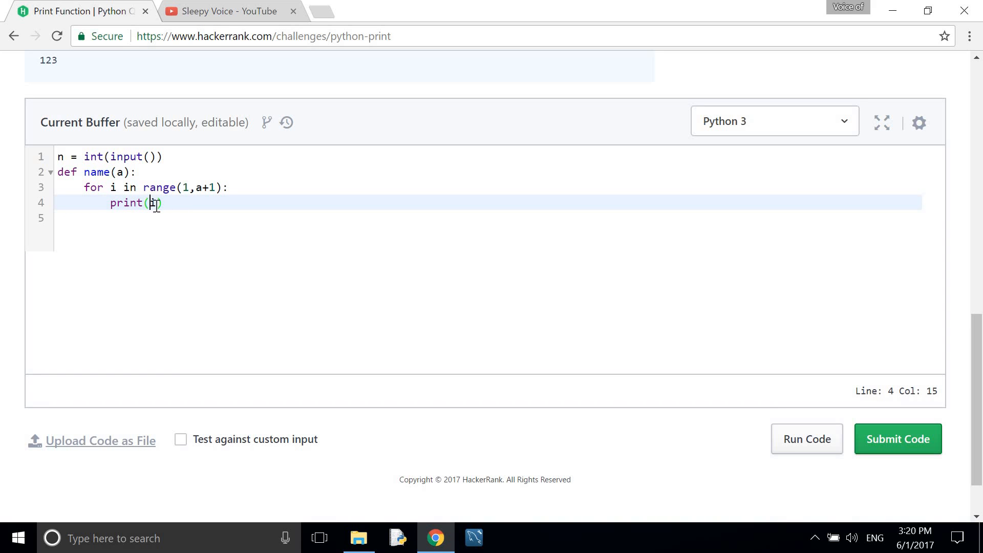
{"action": "type", "text": "i,"}
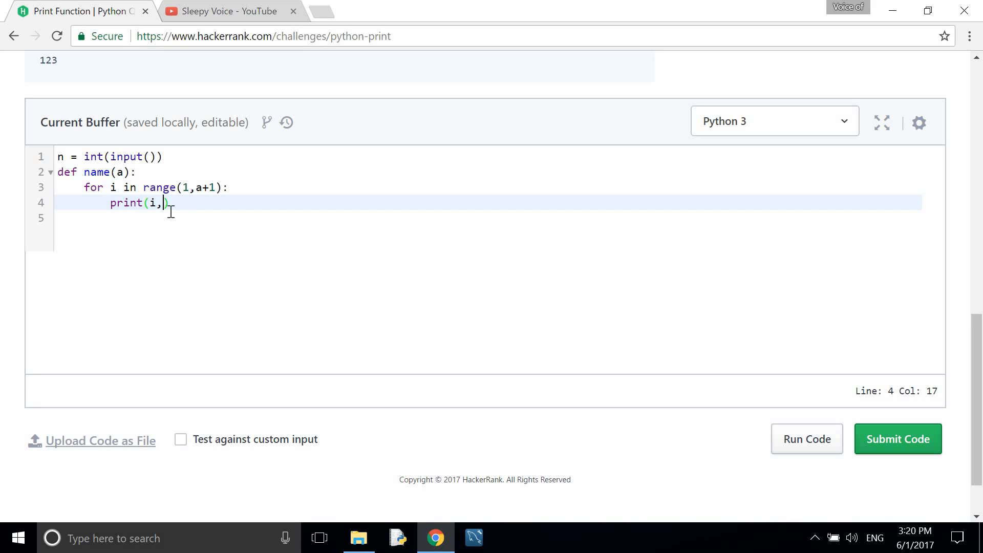
{"action": "type", "text": "end="}
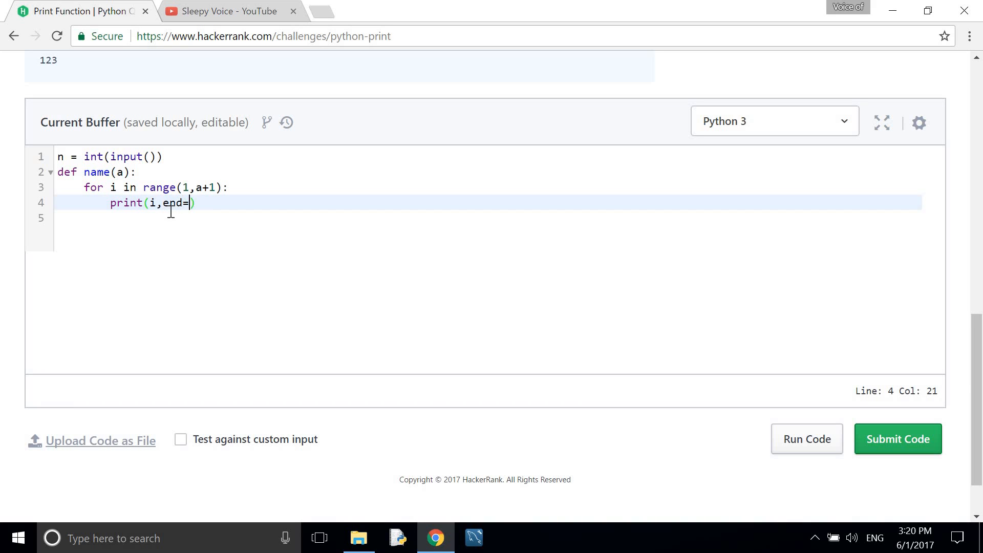
{"action": "type", "text": "'"}
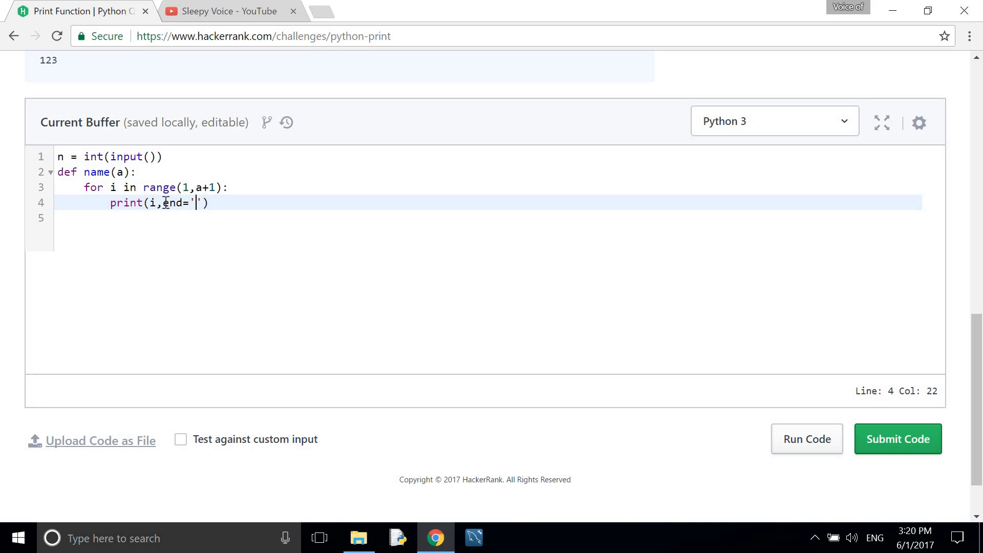
{"action": "type", "text": "'"}
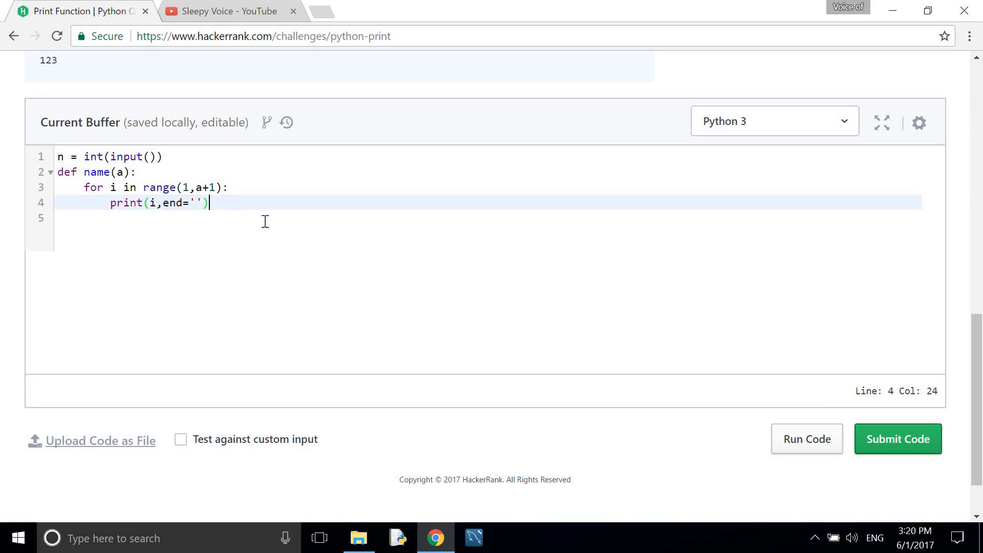
{"action": "mouse_move", "coordinate": [237, 193]}
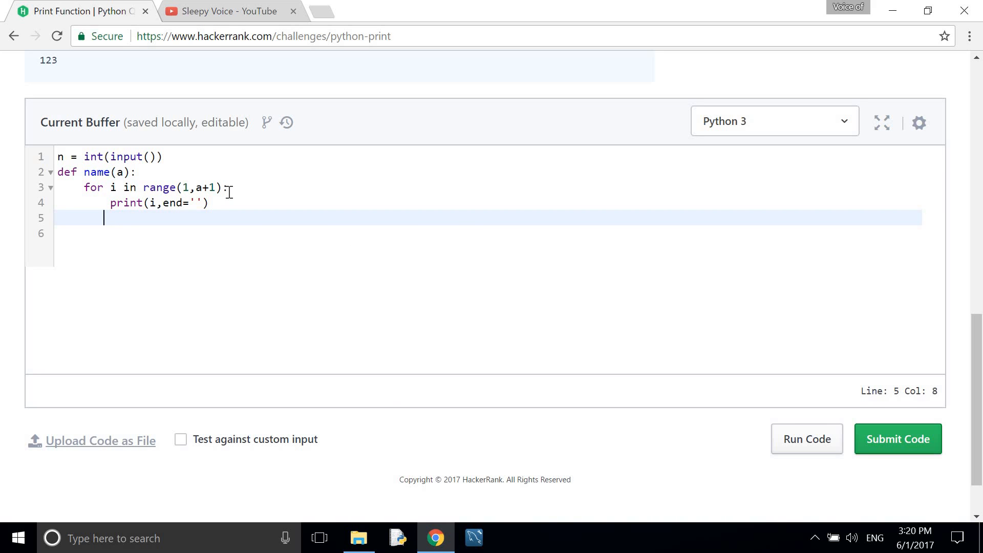
{"action": "key", "text": "Backspace"}
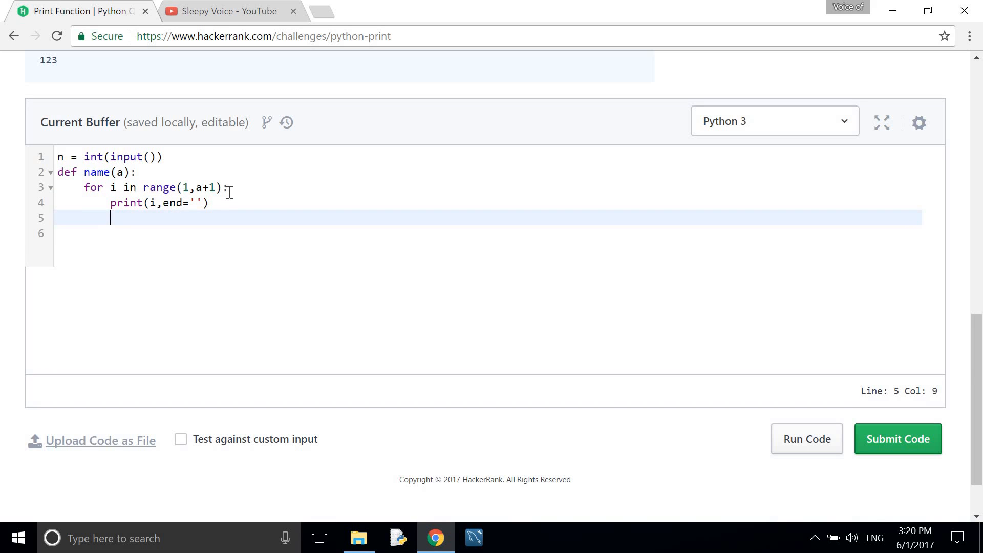
{"action": "key", "text": "Backspace"}
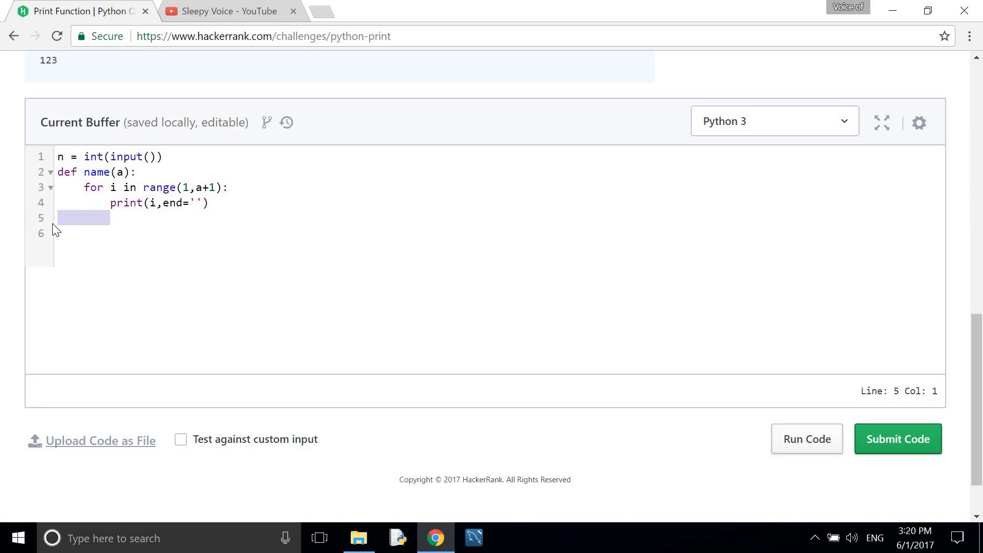
- Call name(n) unindented on line 5
{"action": "type", "text": "name"}
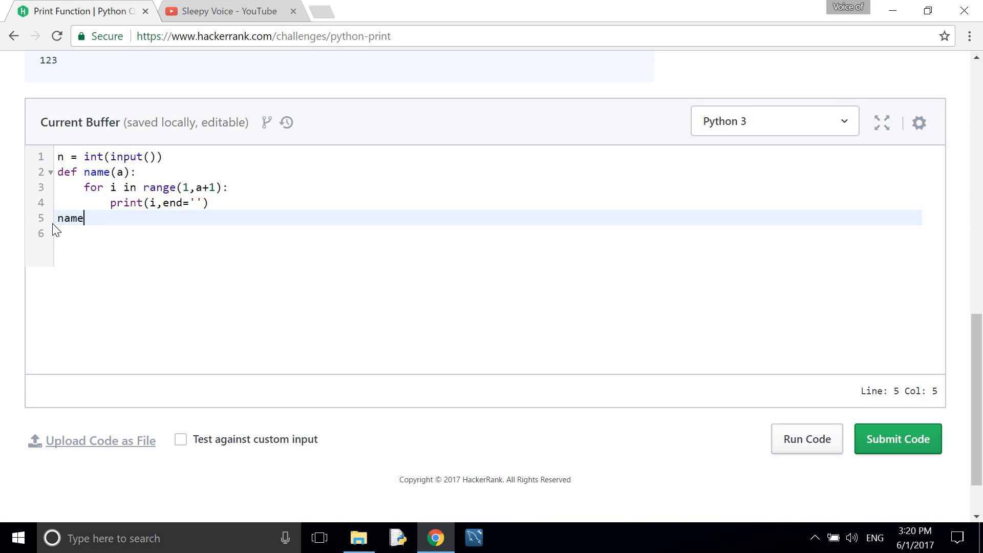
{"action": "type", "text": "()"}
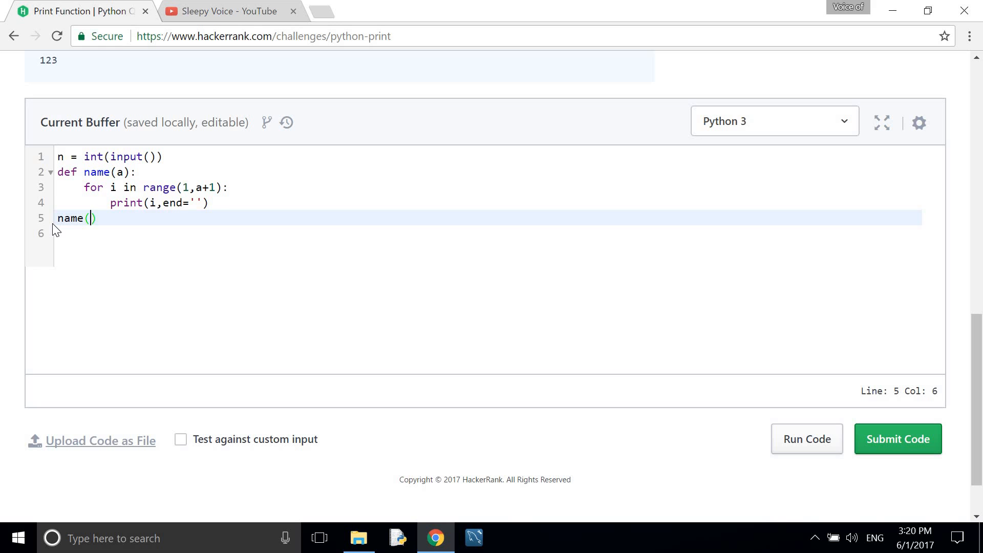
{"action": "type", "text": "n"}
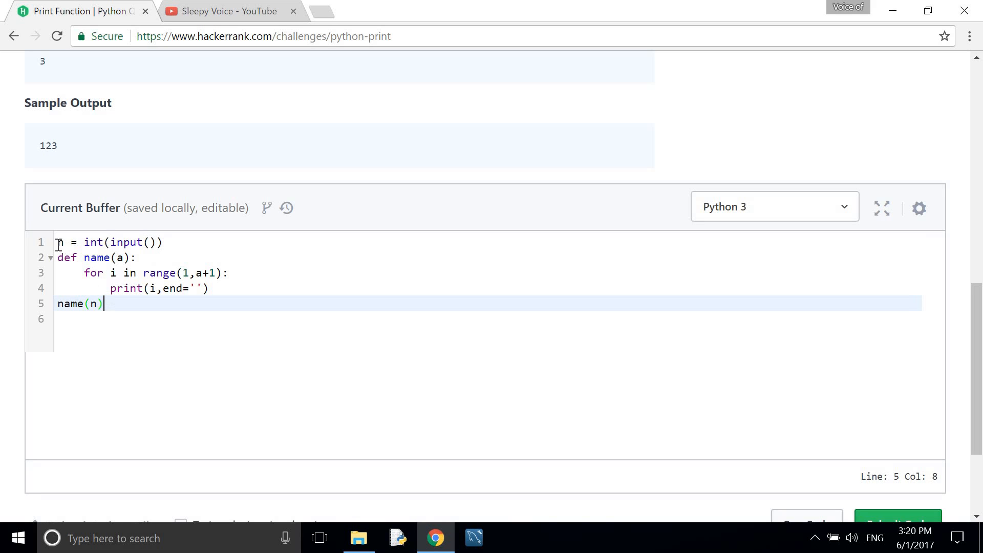
{"action": "left_click", "coordinate": [130, 242]}
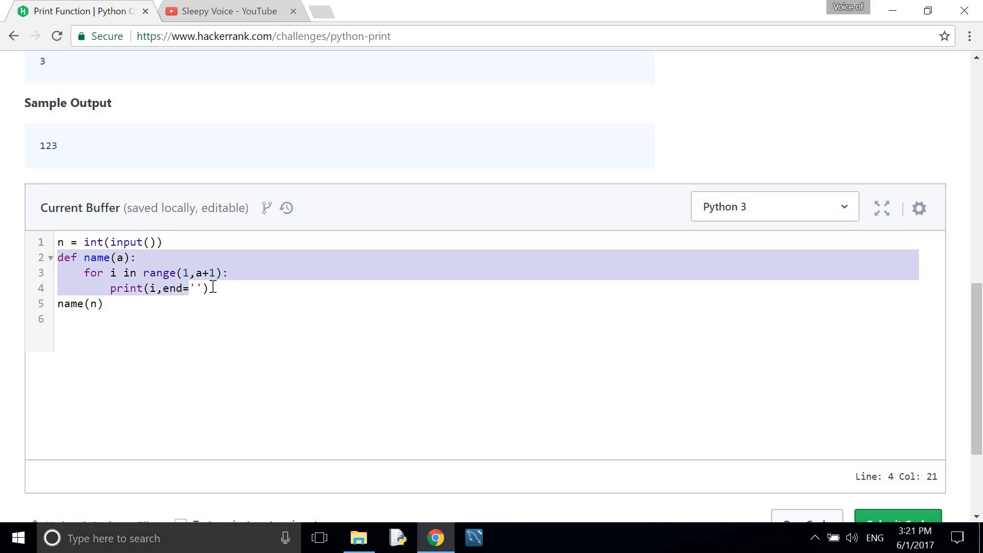
{"action": "left_click", "coordinate": [210, 288]}
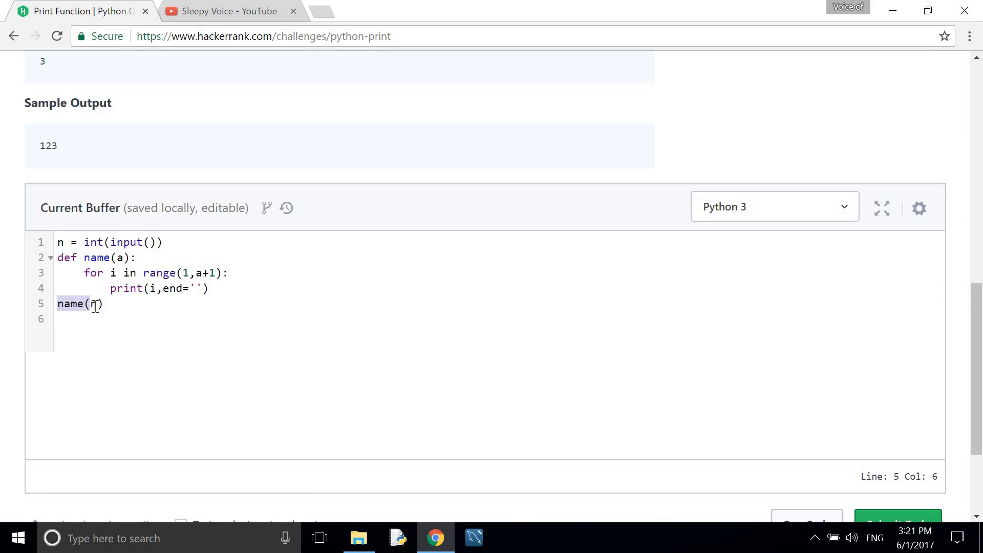
{"action": "type", "text": "n"}
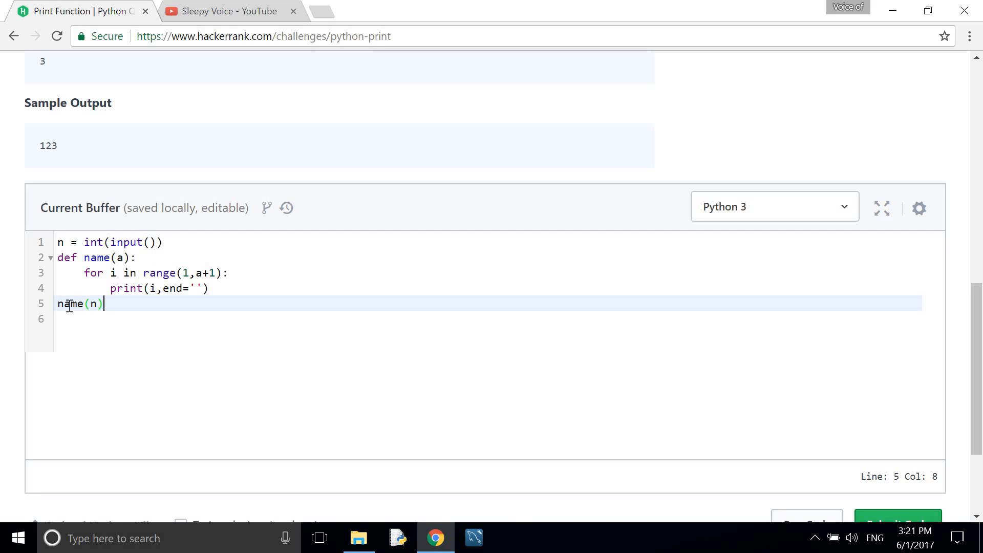
{"action": "left_click", "coordinate": [59, 257]}
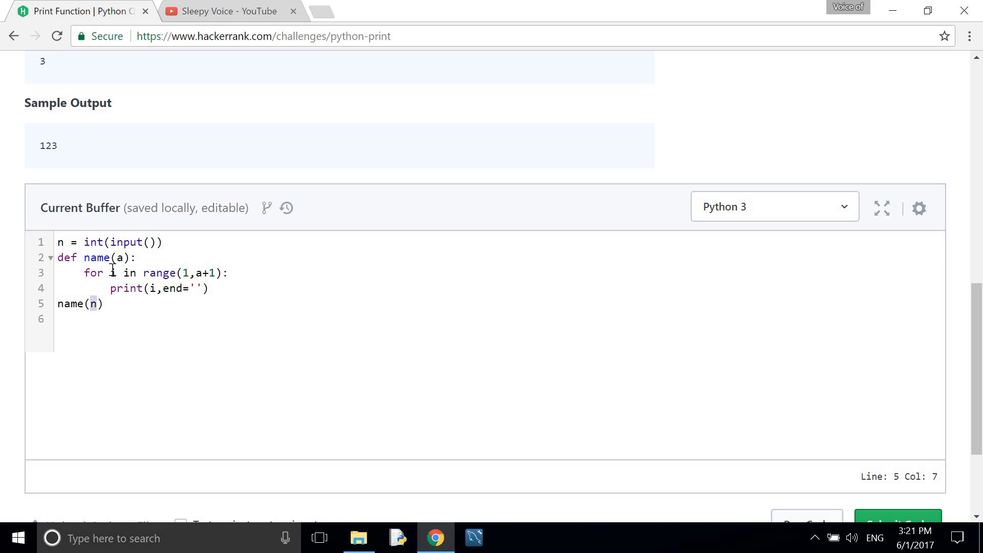
{"action": "left_click", "coordinate": [120, 258]}
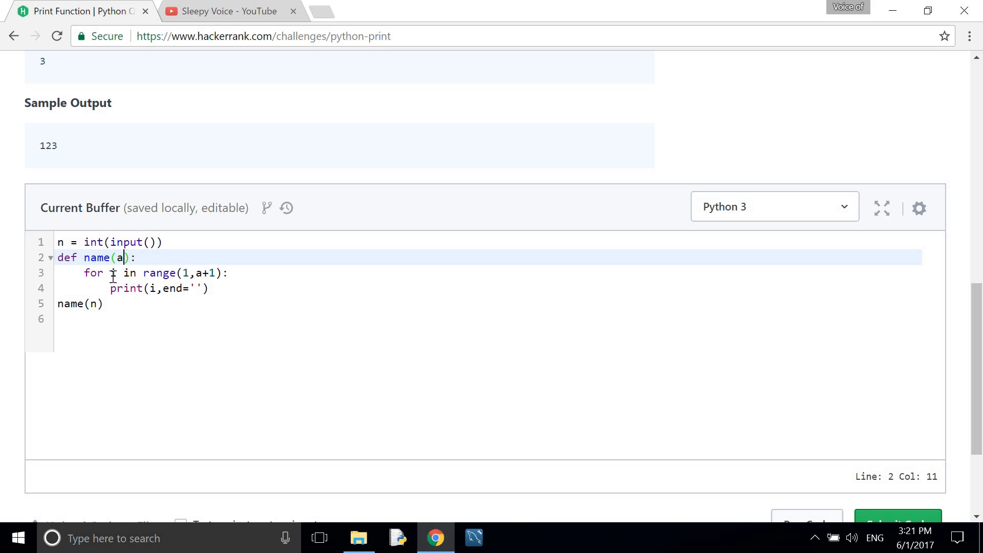
{"action": "mouse_move", "coordinate": [191, 273]}
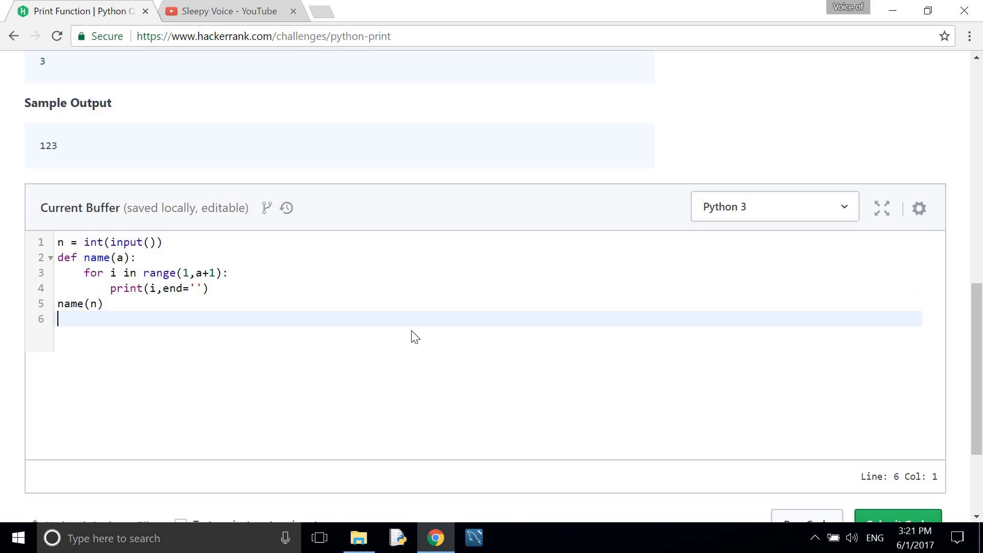
- Run the code, passing sample Testcase 0 with output 123
{"action": "scroll", "scroll_direction": "down", "scroll_amount": 3}
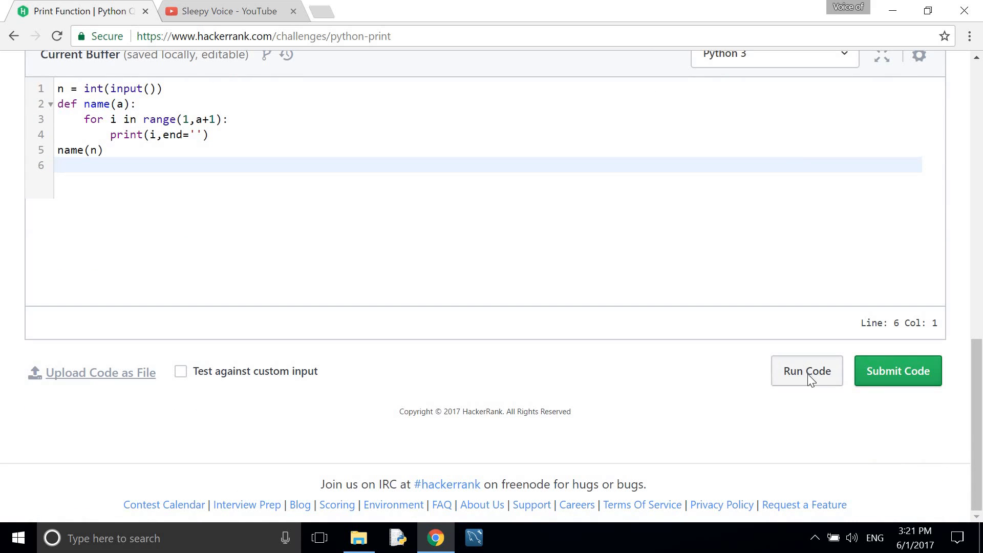
{"action": "left_click", "coordinate": [807, 370]}
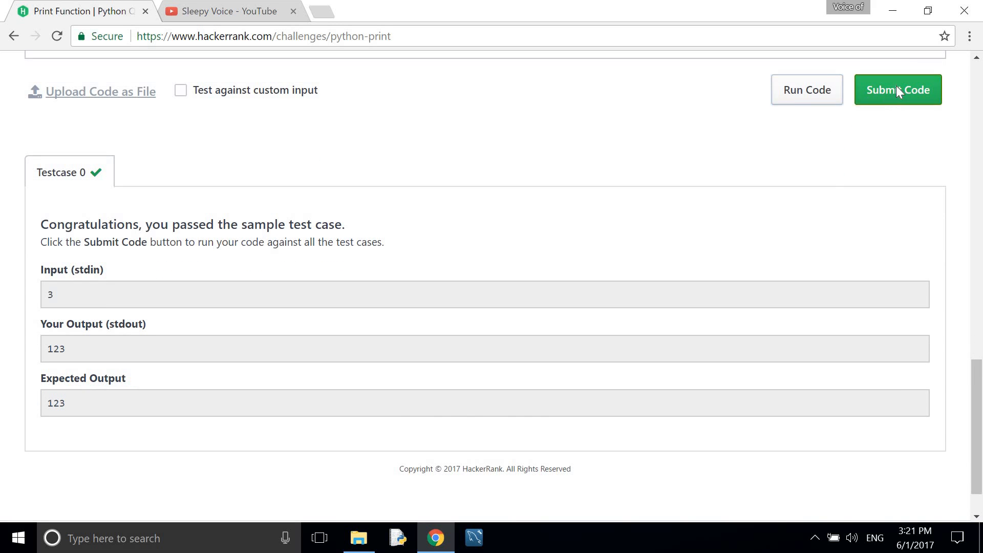
- Submit the code and confirm all three test cases pass
{"action": "left_click", "coordinate": [897, 90]}
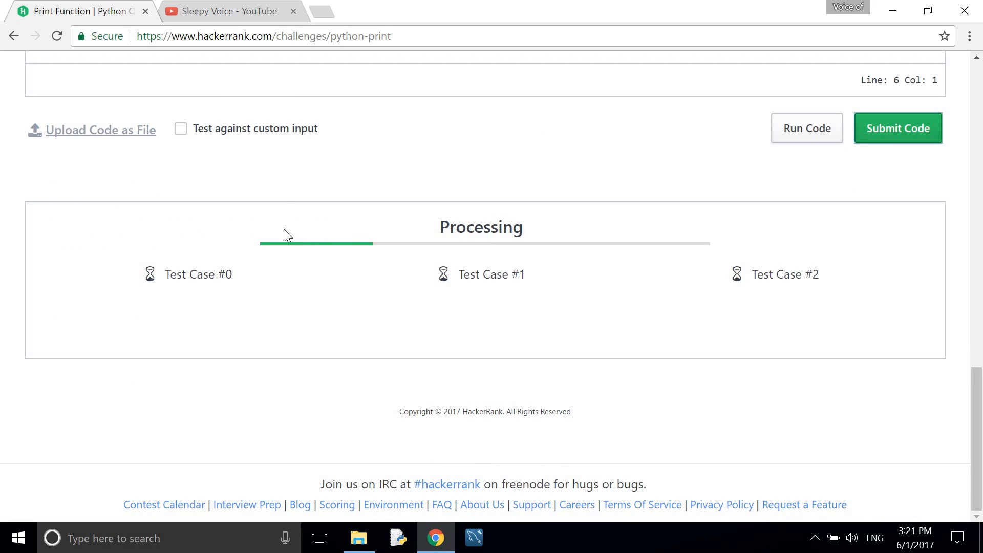
{"action": "mouse_move", "coordinate": [272, 174]}
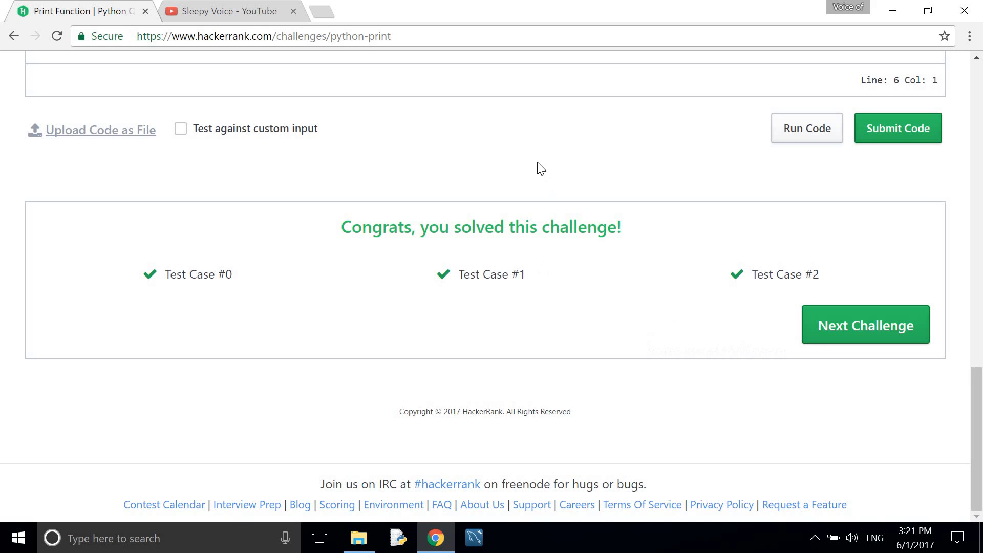
{"action": "scroll", "scroll_direction": "up", "scroll_amount": 3}
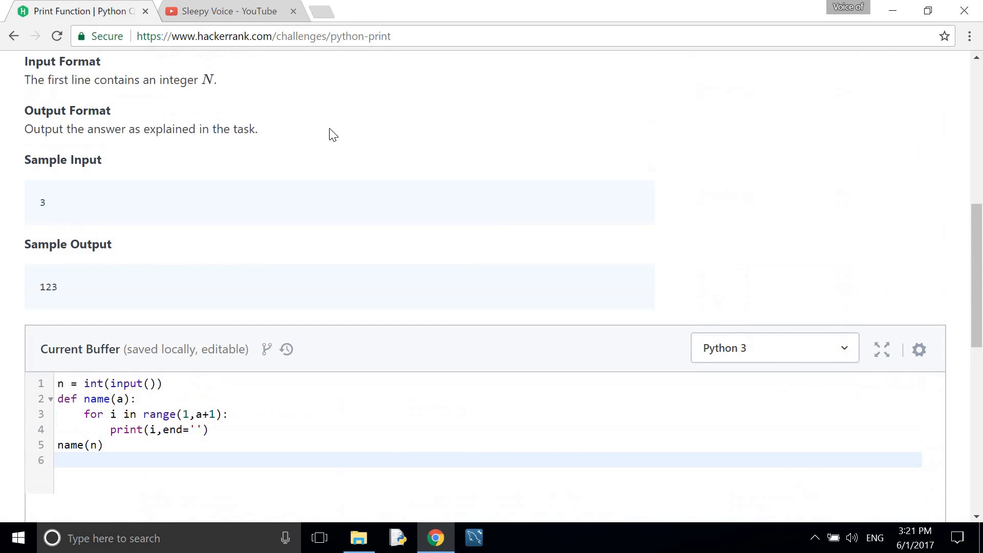
{"action": "mouse_move", "coordinate": [350, 113]}
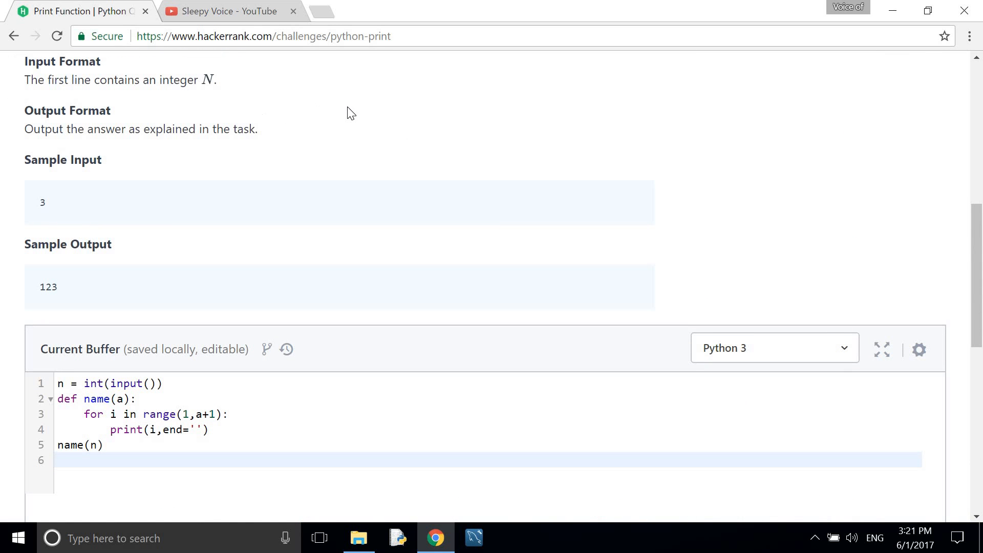
{"action": "scroll", "scroll_direction": "down", "scroll_amount": 3}
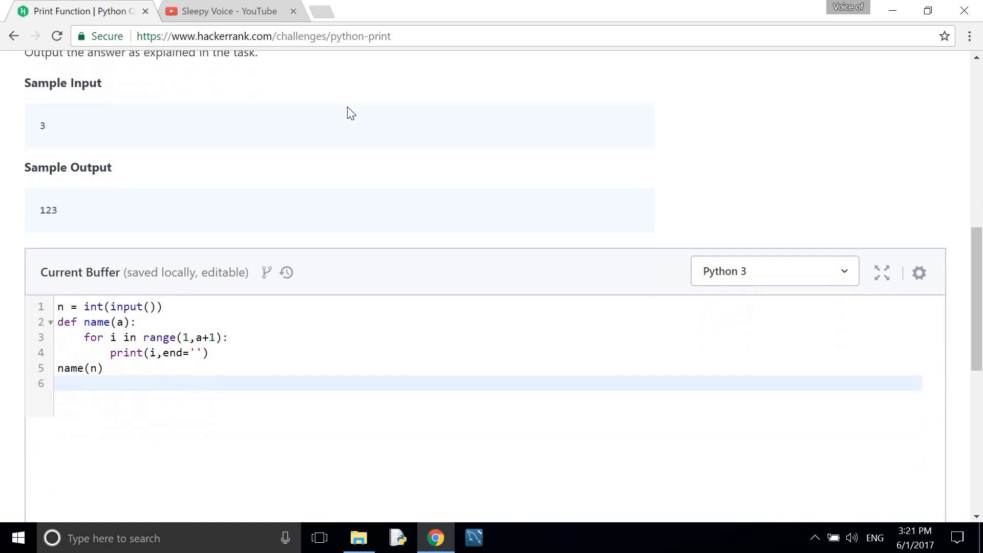